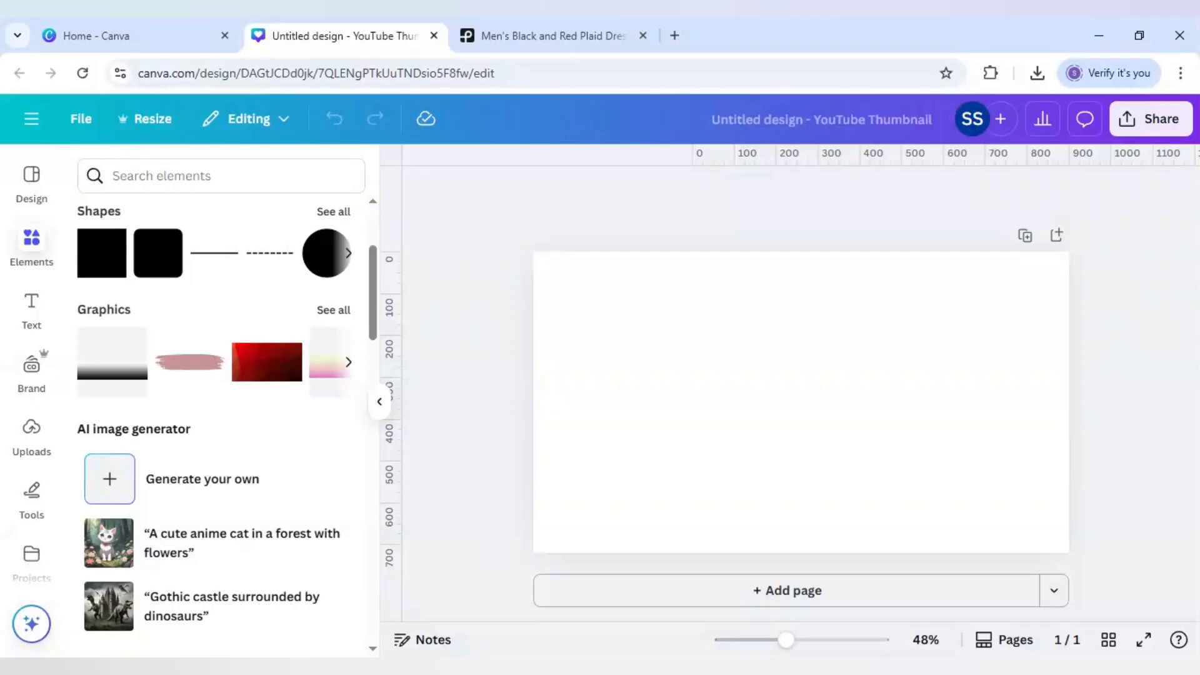
Bring the Pexels photo of the man in the red sweater into the blank thumbnail design
click(555, 35)
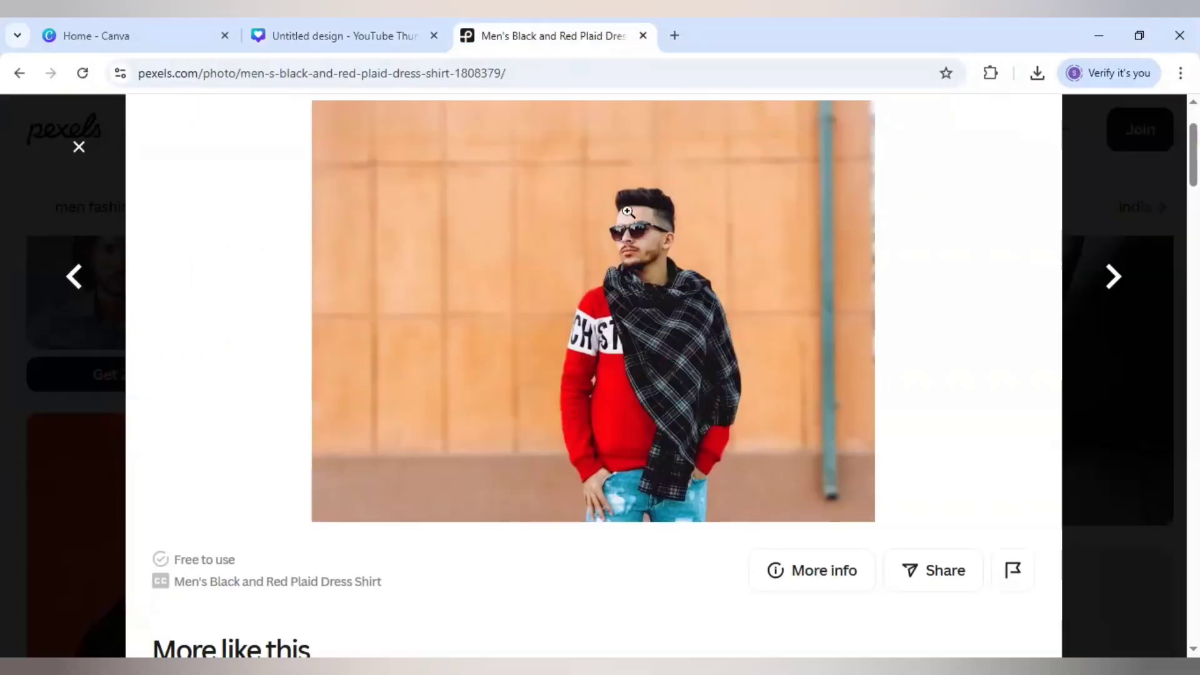
mouse_move(483, 328)
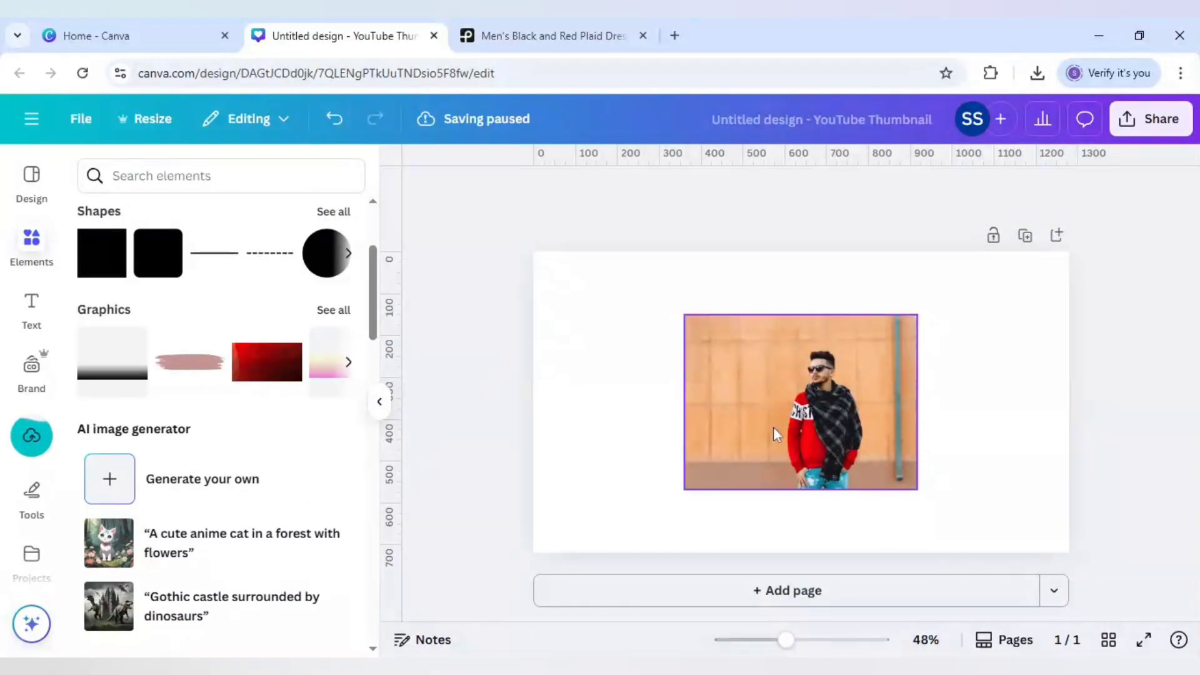
Enlarge the man photo so it fills the page height
drag(684, 486, 599, 551)
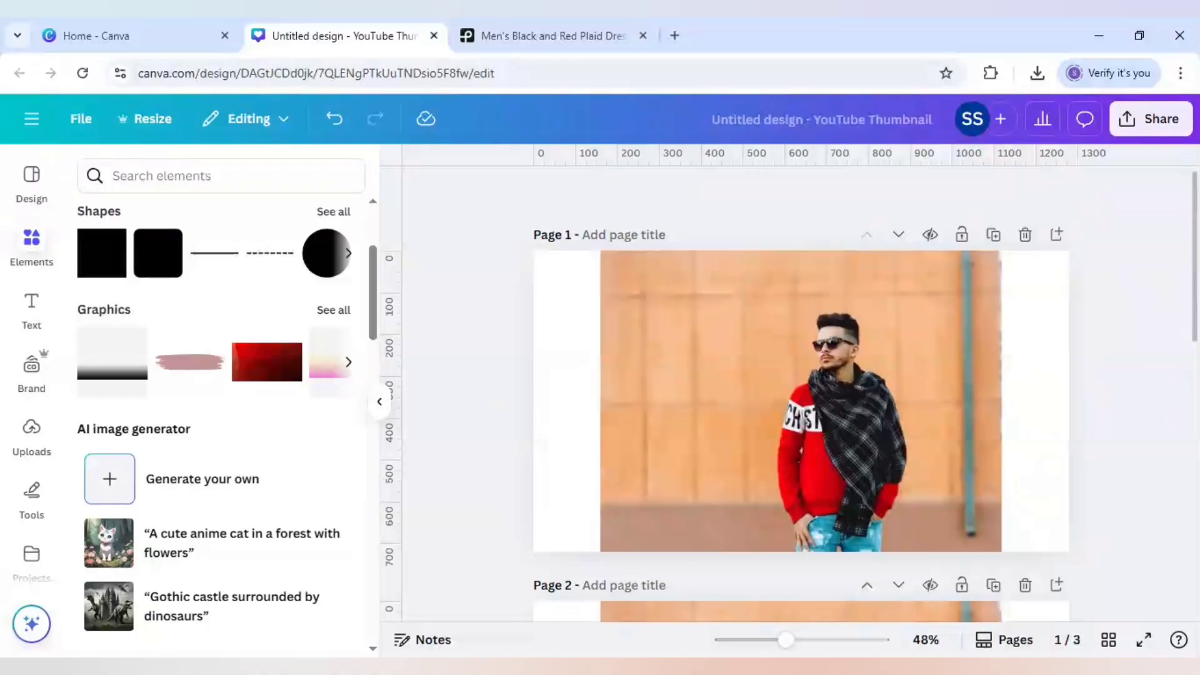
Remove the orange wall background from page 1's photo with BG Remover, leaving only the man
click(685, 410)
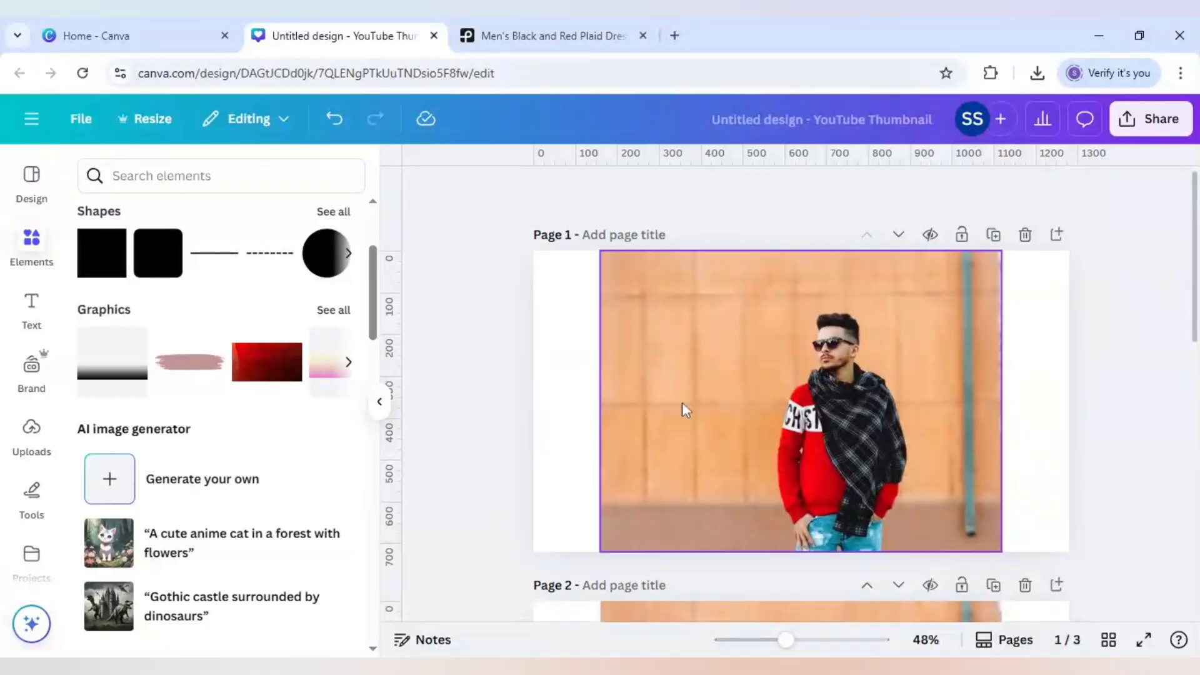
click(683, 409)
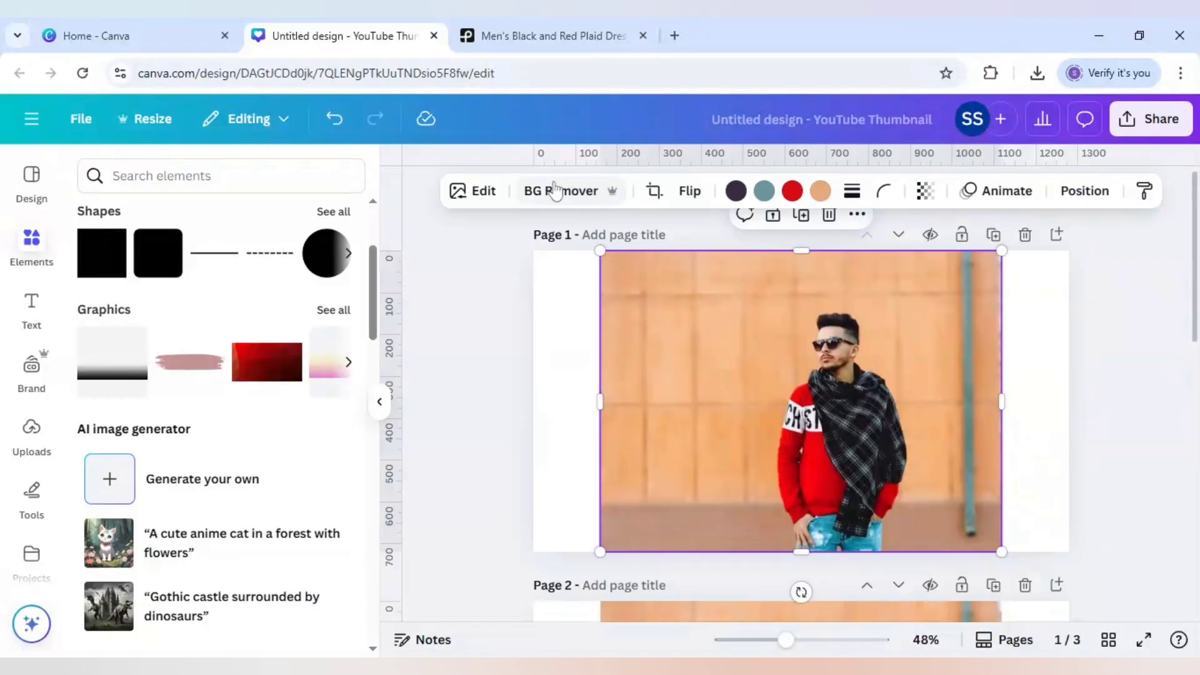
click(560, 190)
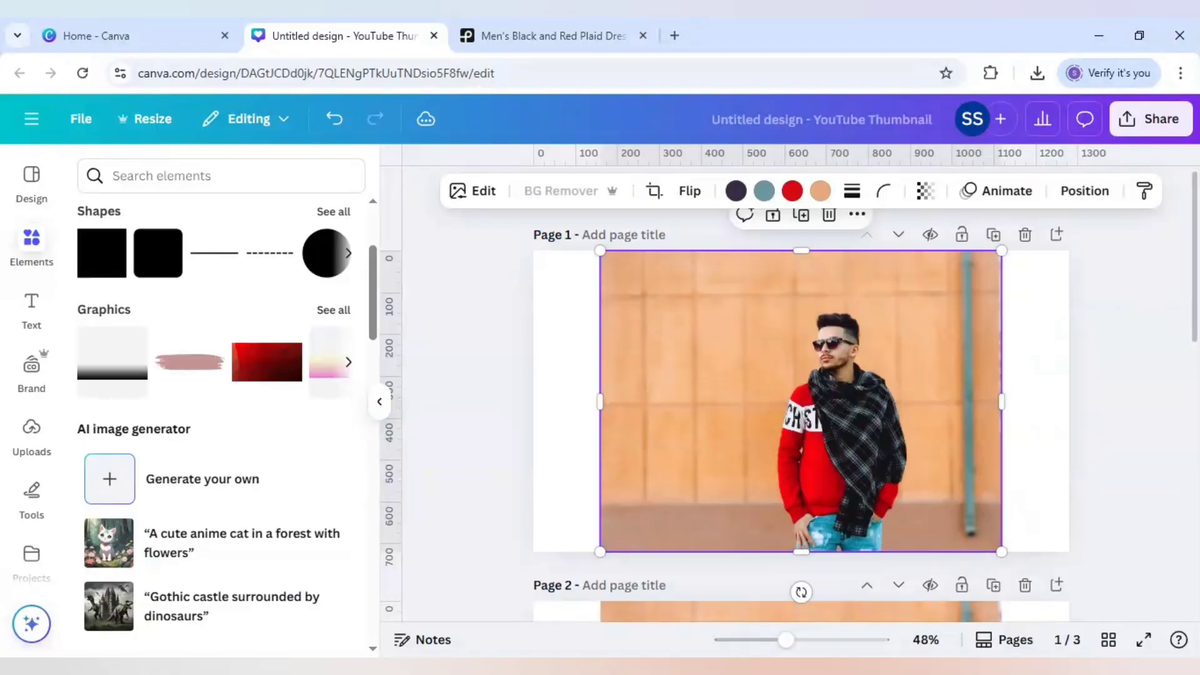
click(560, 190)
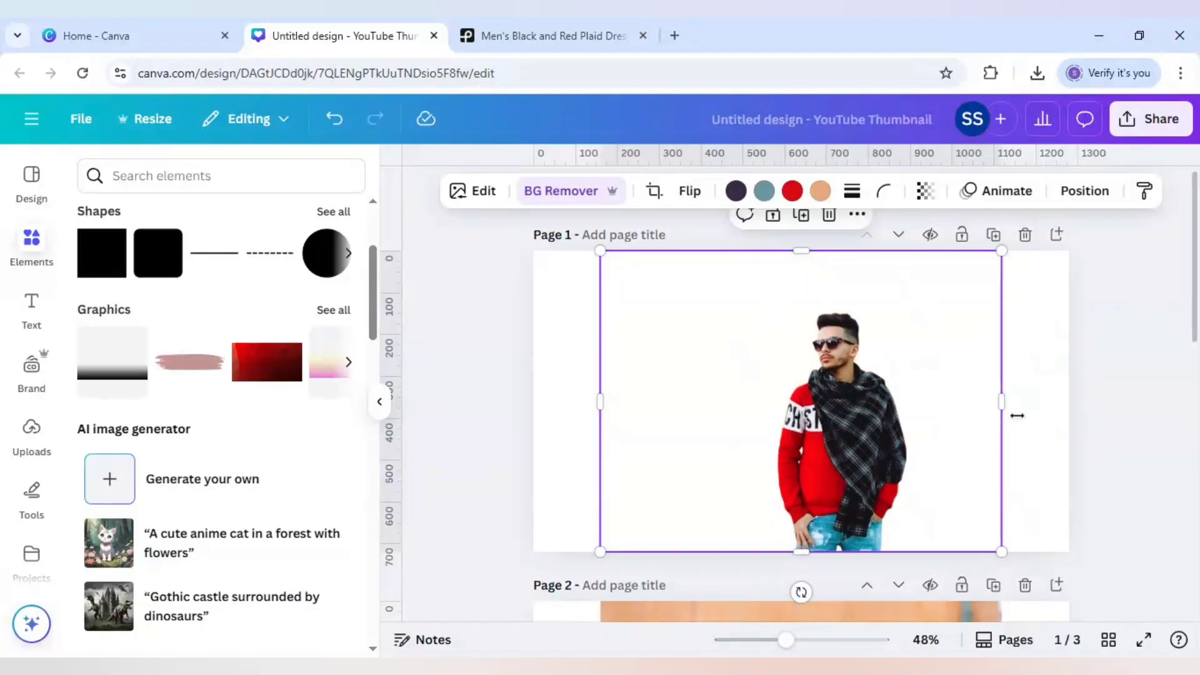
scroll(down, 3)
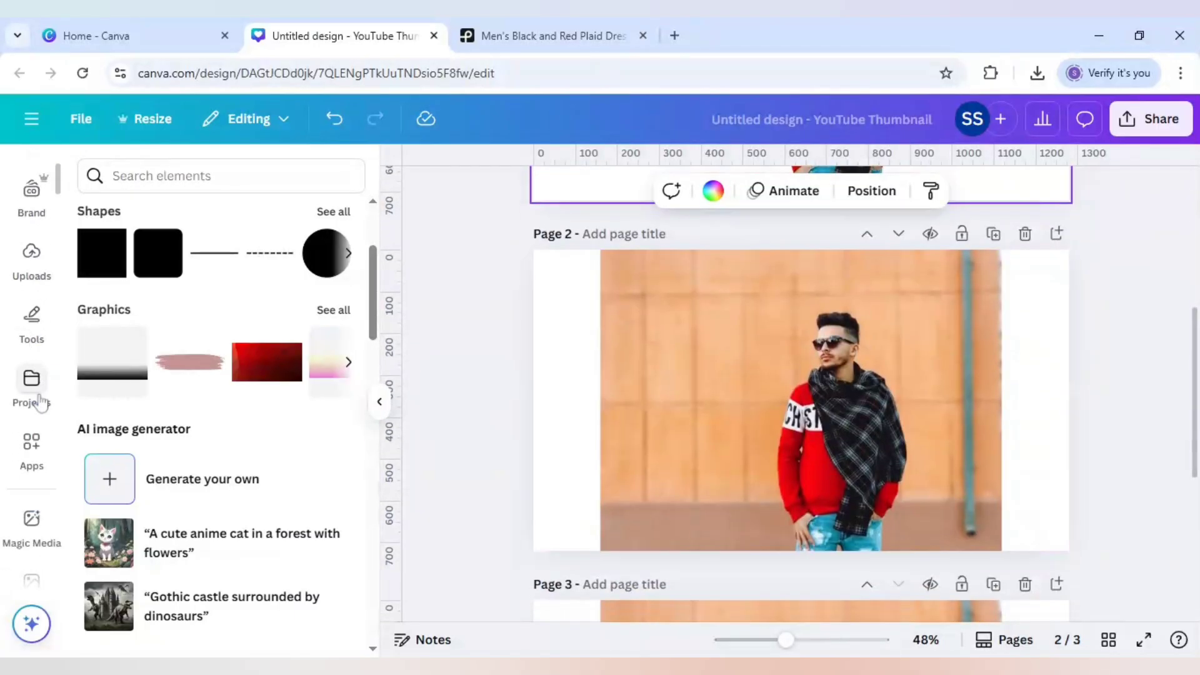
mouse_move(31, 445)
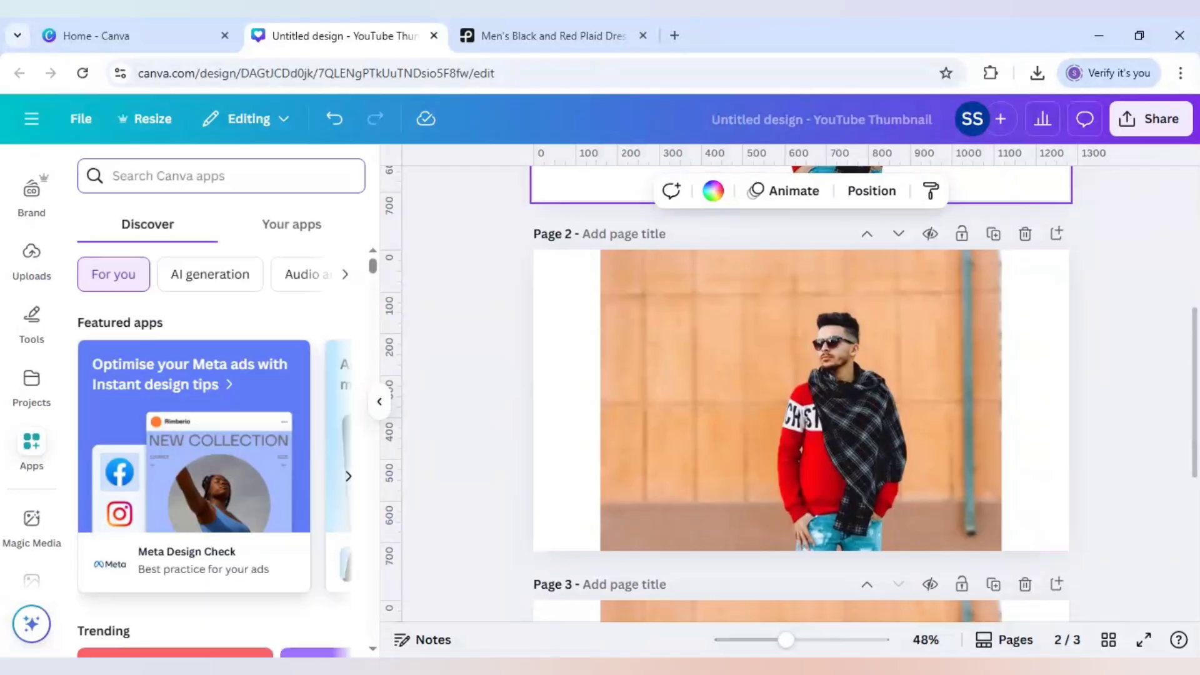
Search the Apps panel for 'background' and open the Background Eraser app
text(backgro)
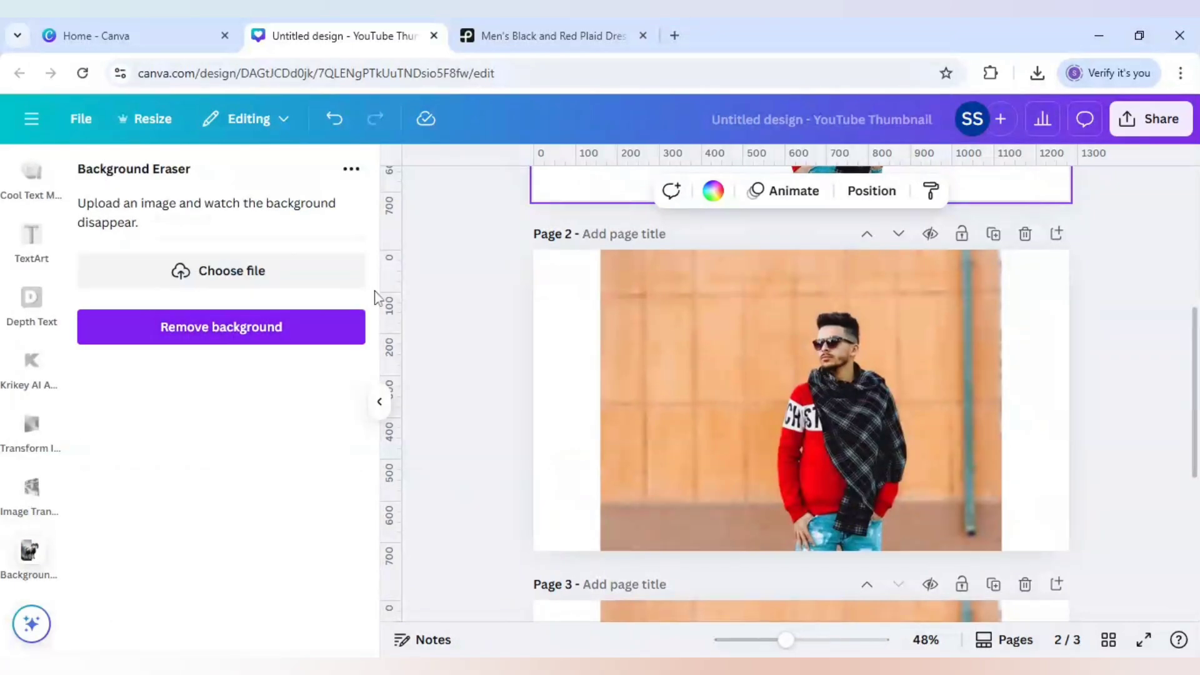
mouse_move(310, 285)
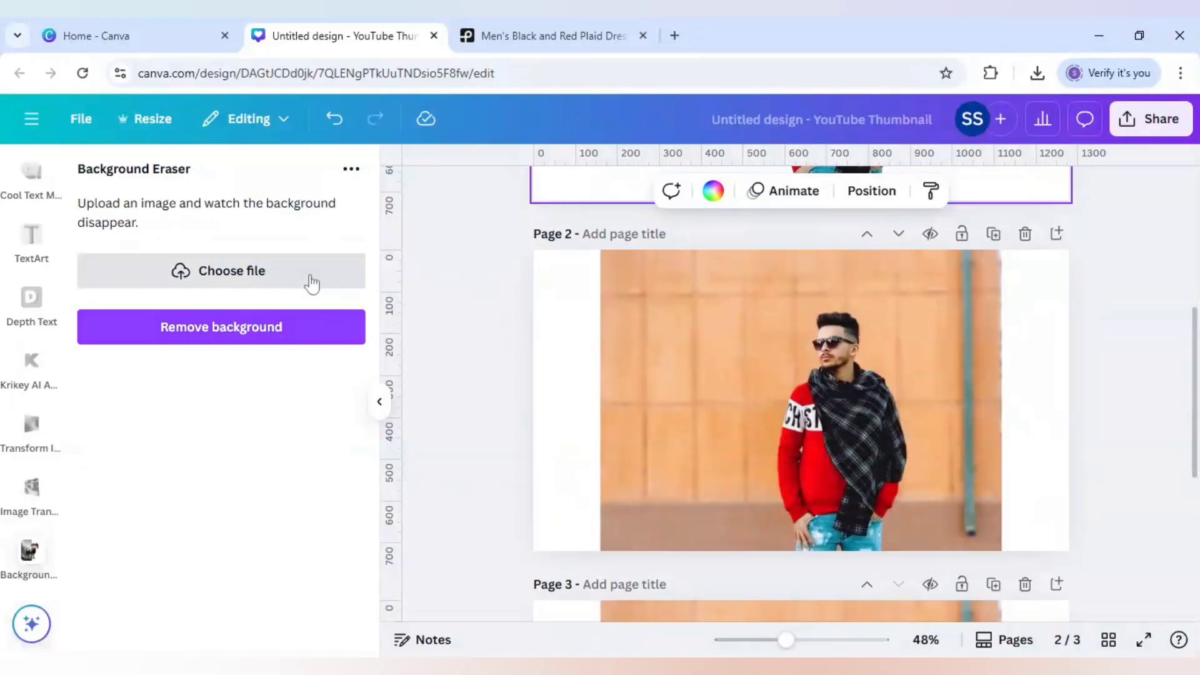
mouse_move(284, 278)
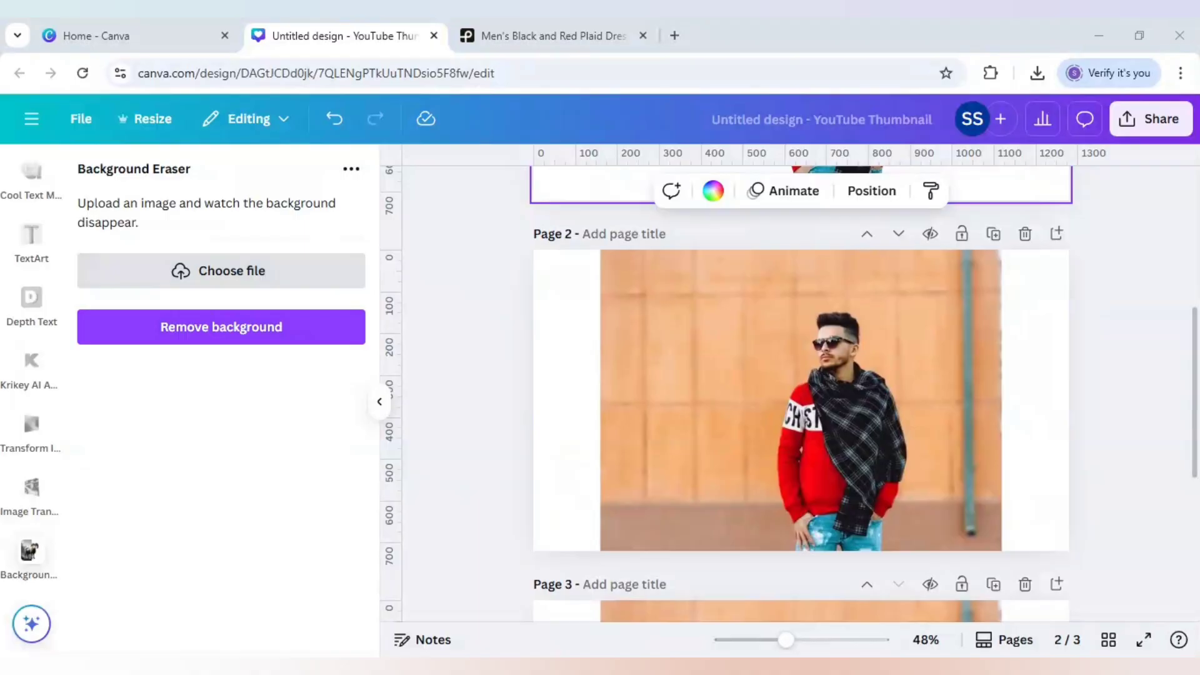
Upload the man photo to Background Eraser, remove its background and enlarge the cutout to fill page 3
click(220, 270)
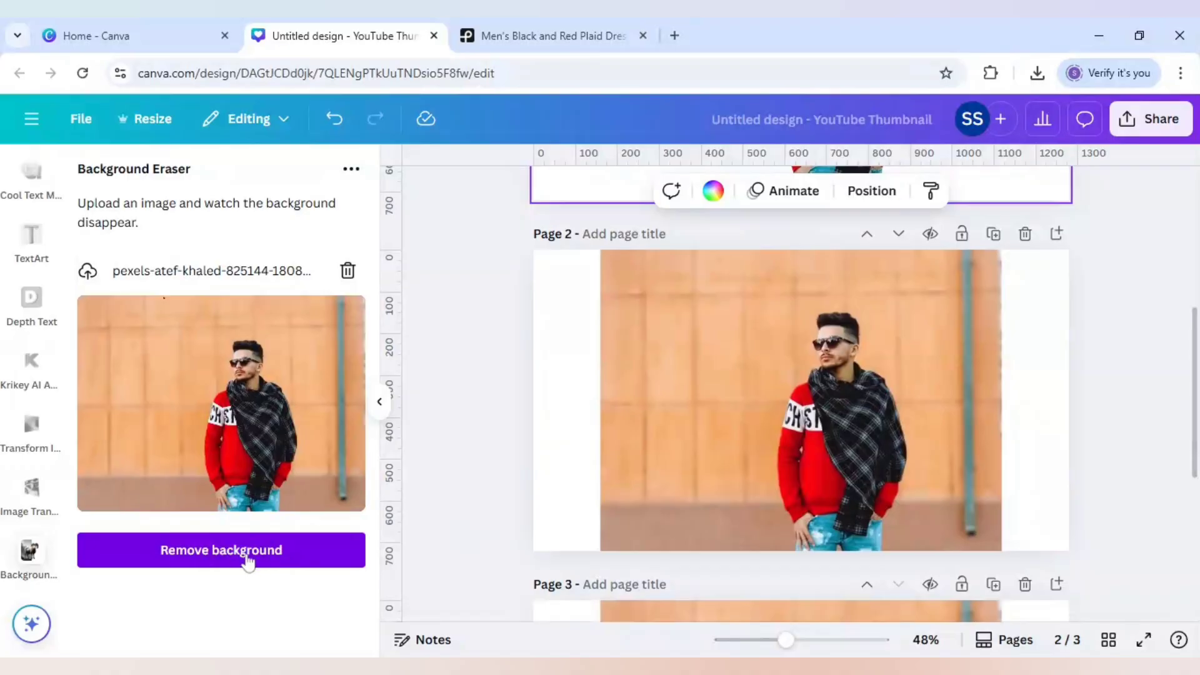
click(220, 550)
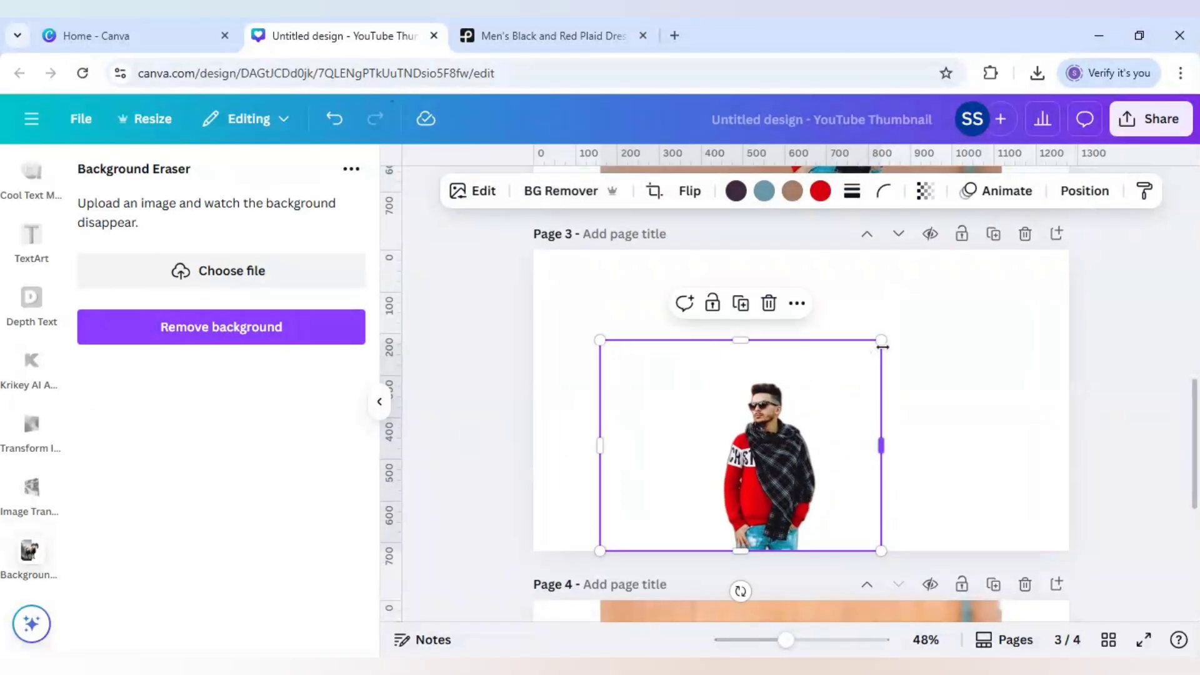
drag(882, 340, 1014, 241)
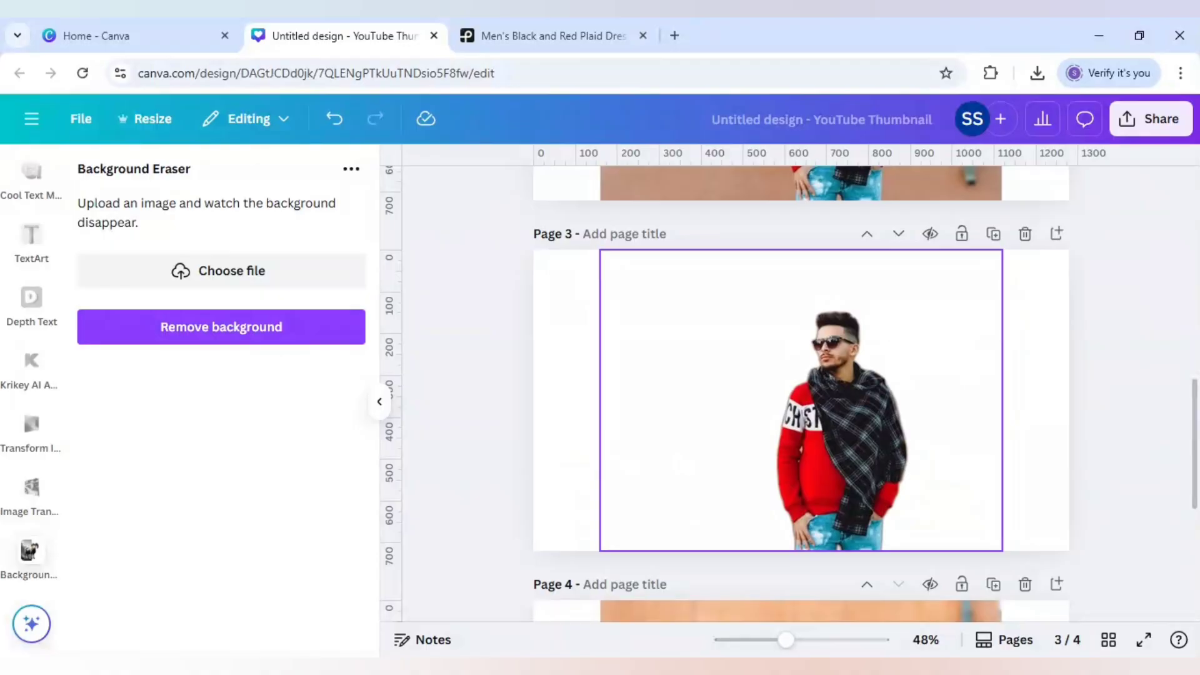
scroll(down, 3)
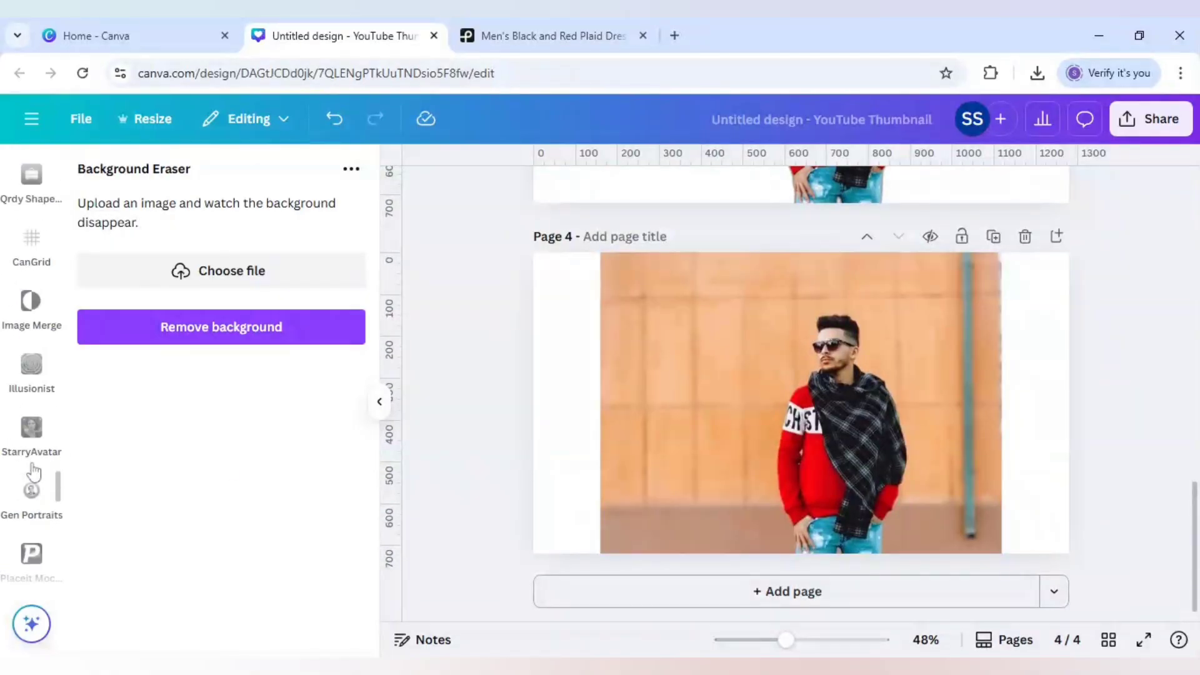
Open Background Removit, upload the man photo and generate a background-free version for page 4
scroll(down, 3)
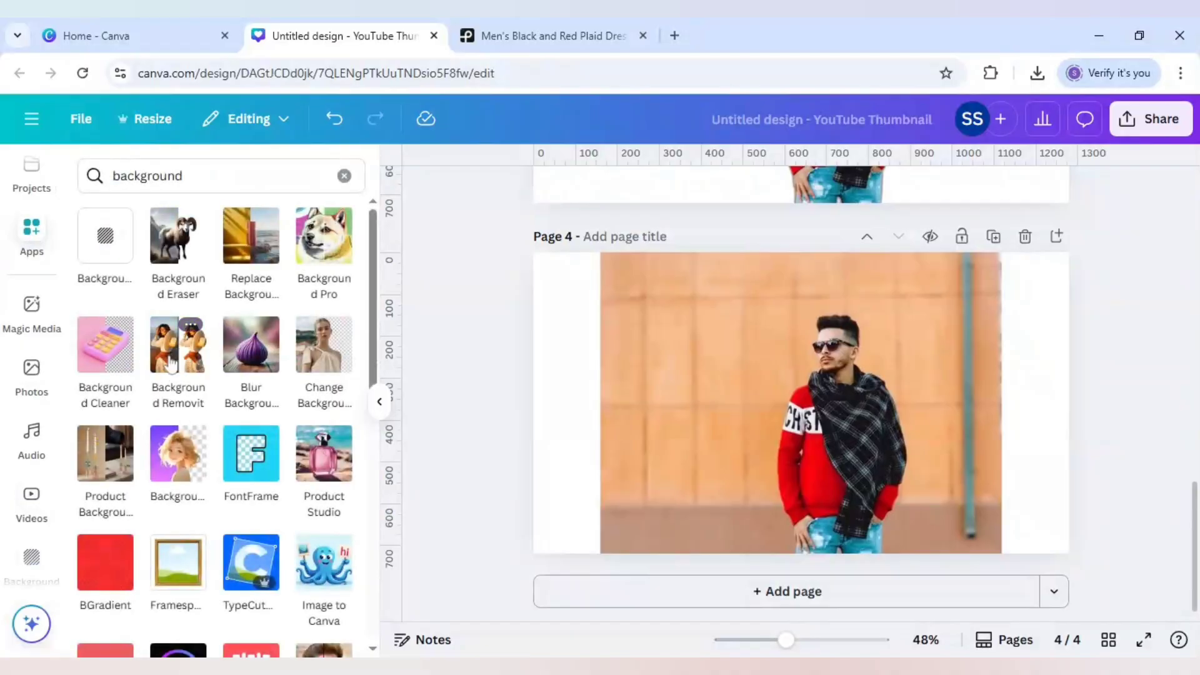
click(178, 345)
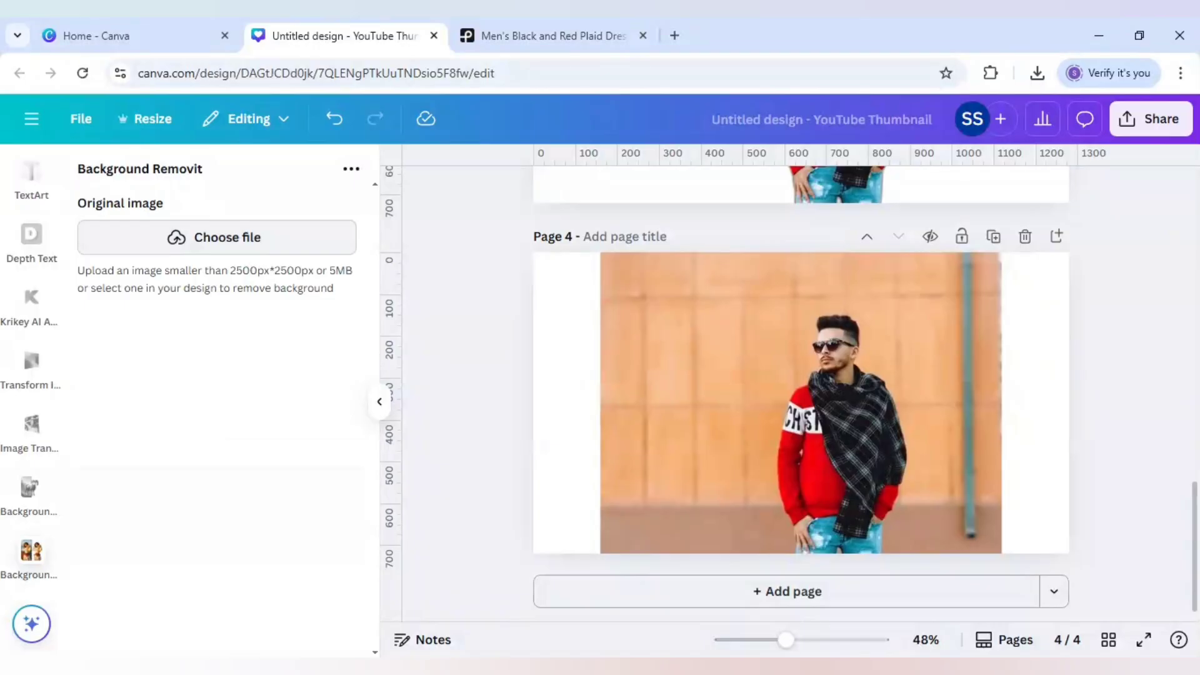
click(217, 237)
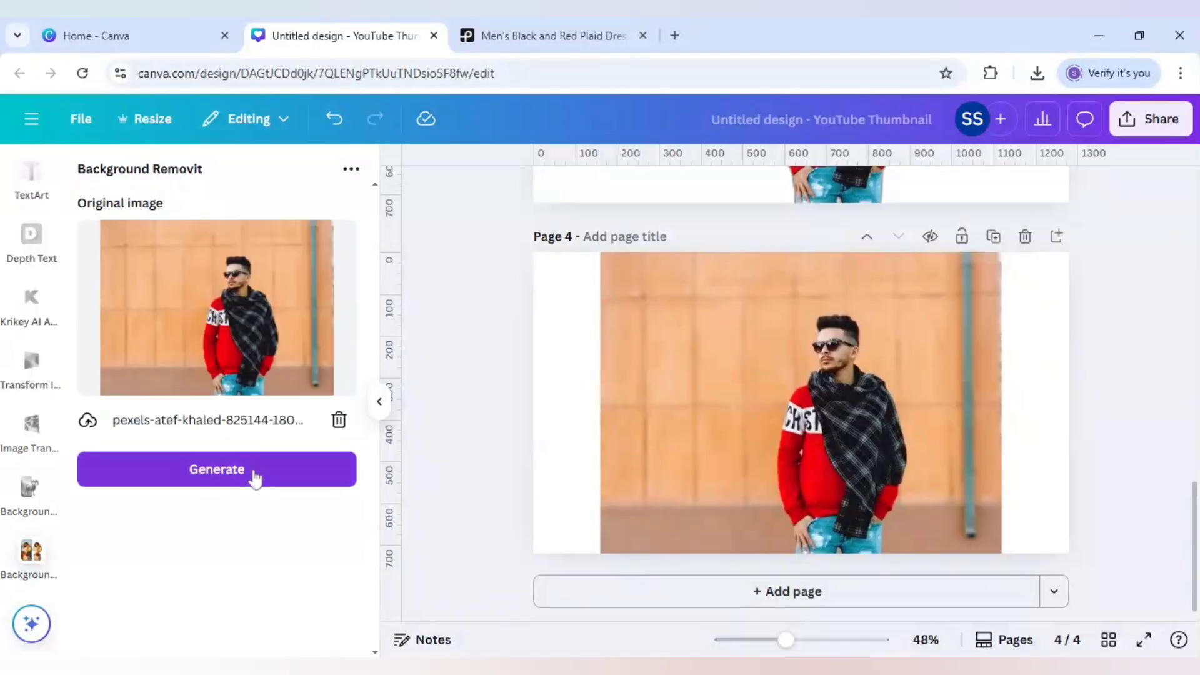
click(217, 469)
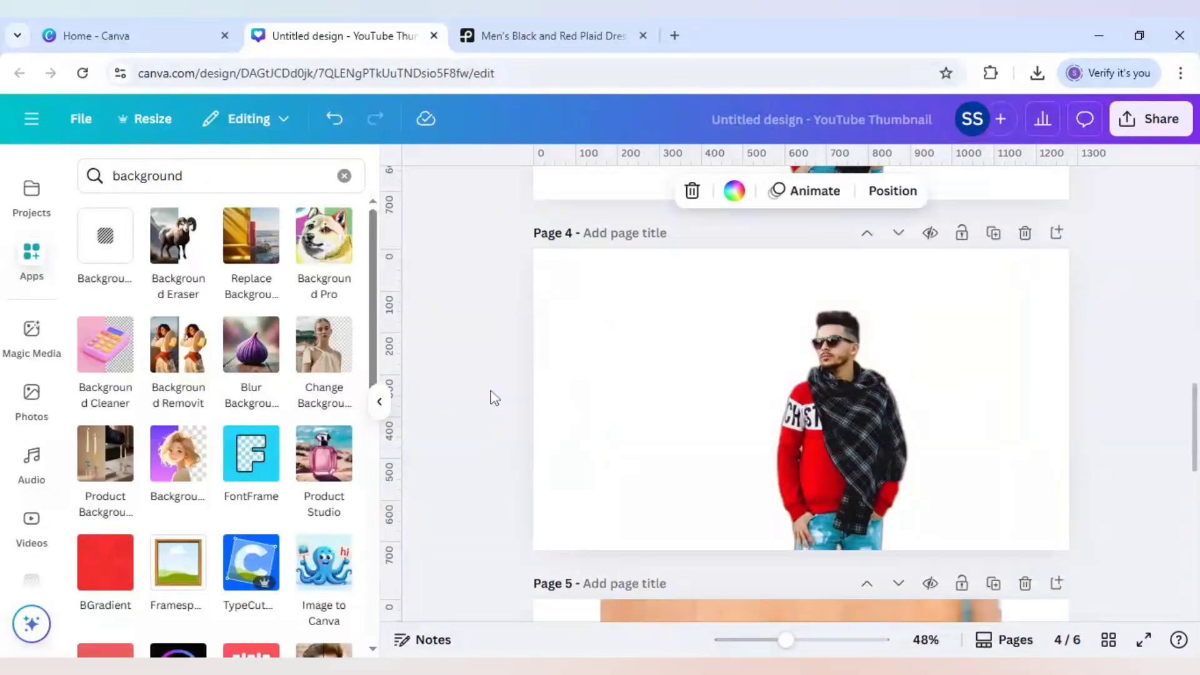
scroll(down, 3)
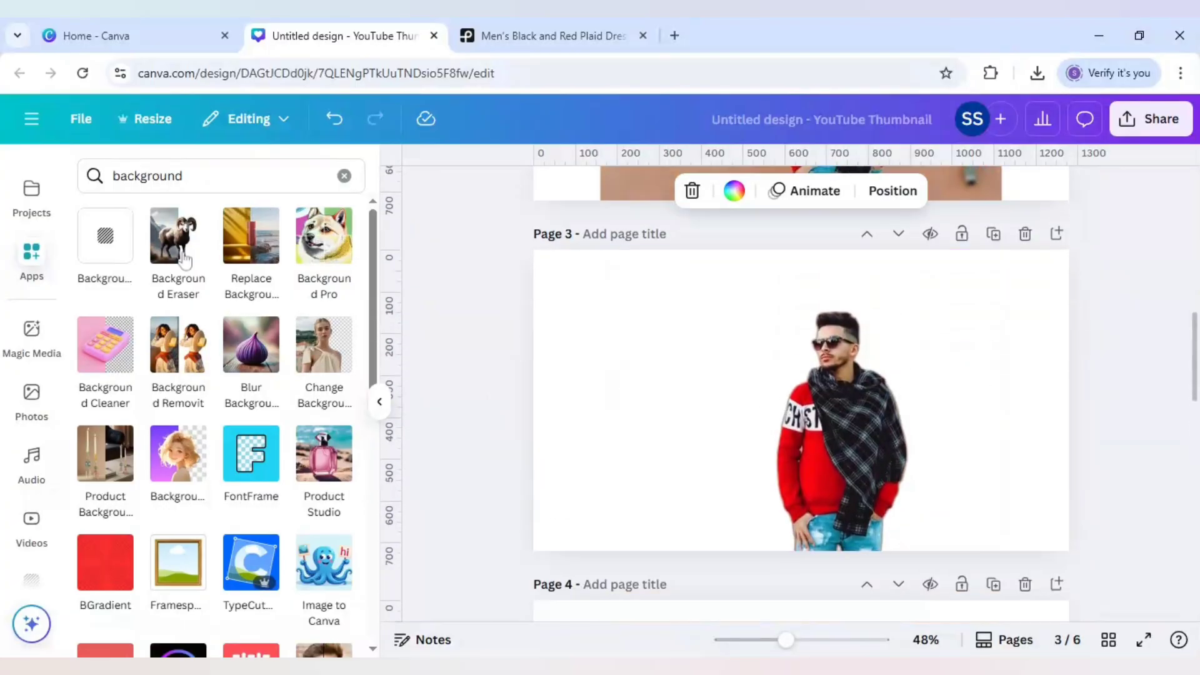
scroll(down, 3)
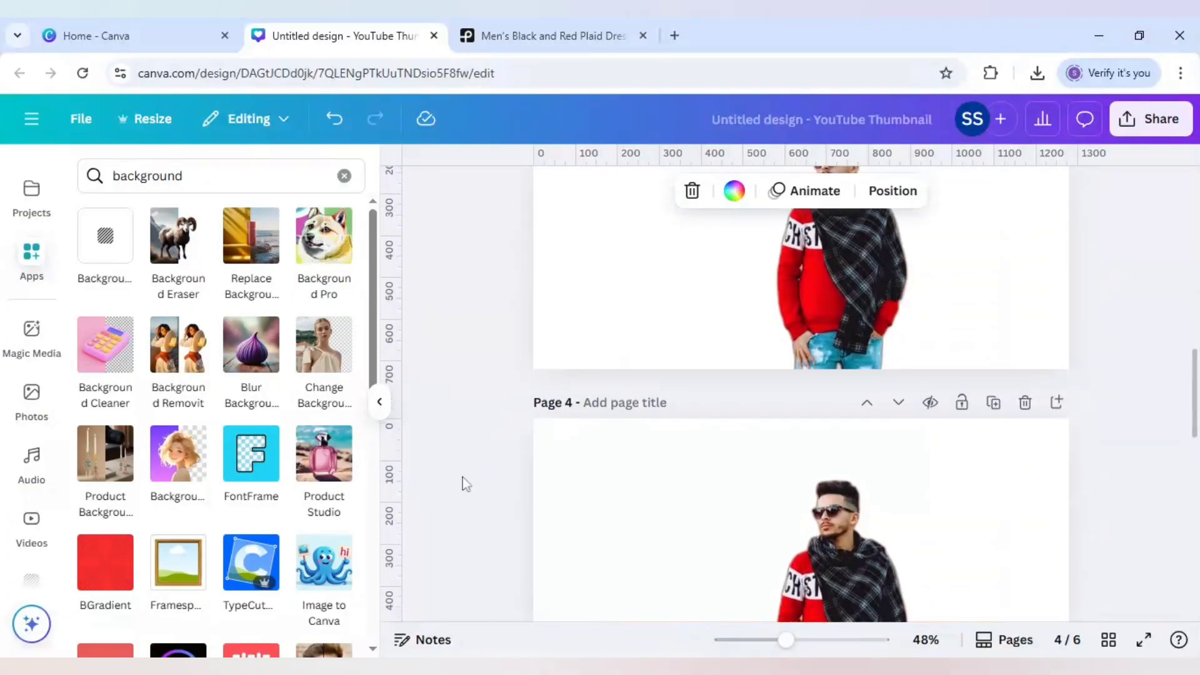
scroll(down, 3)
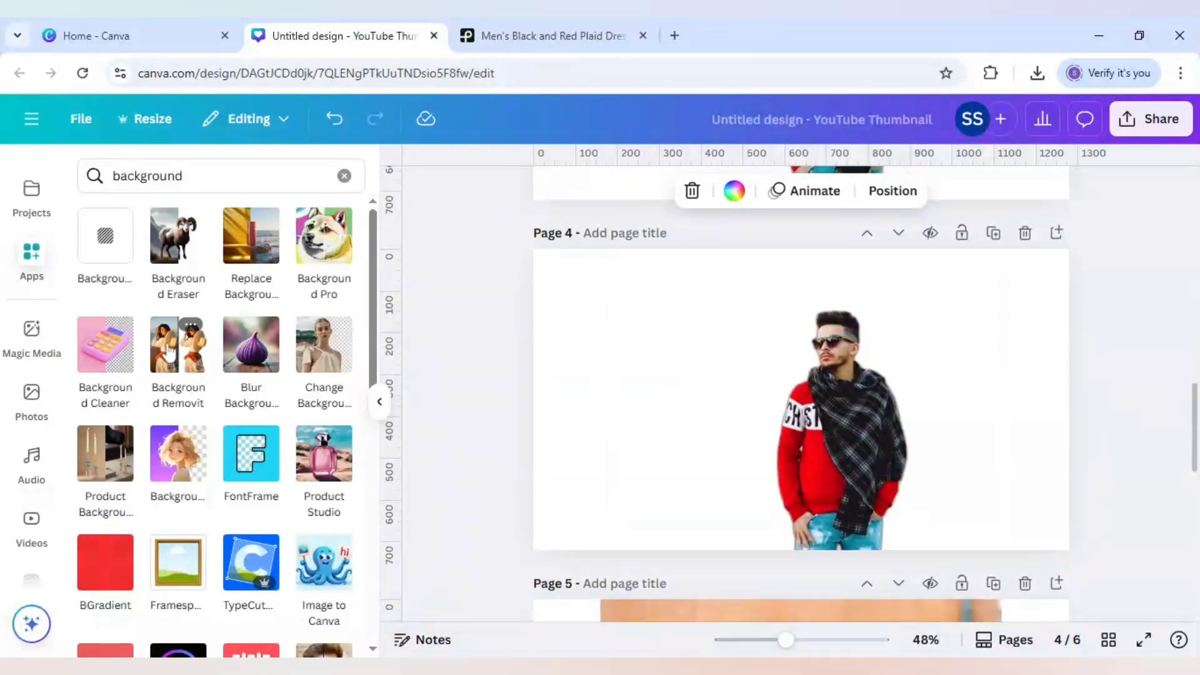
mouse_move(181, 243)
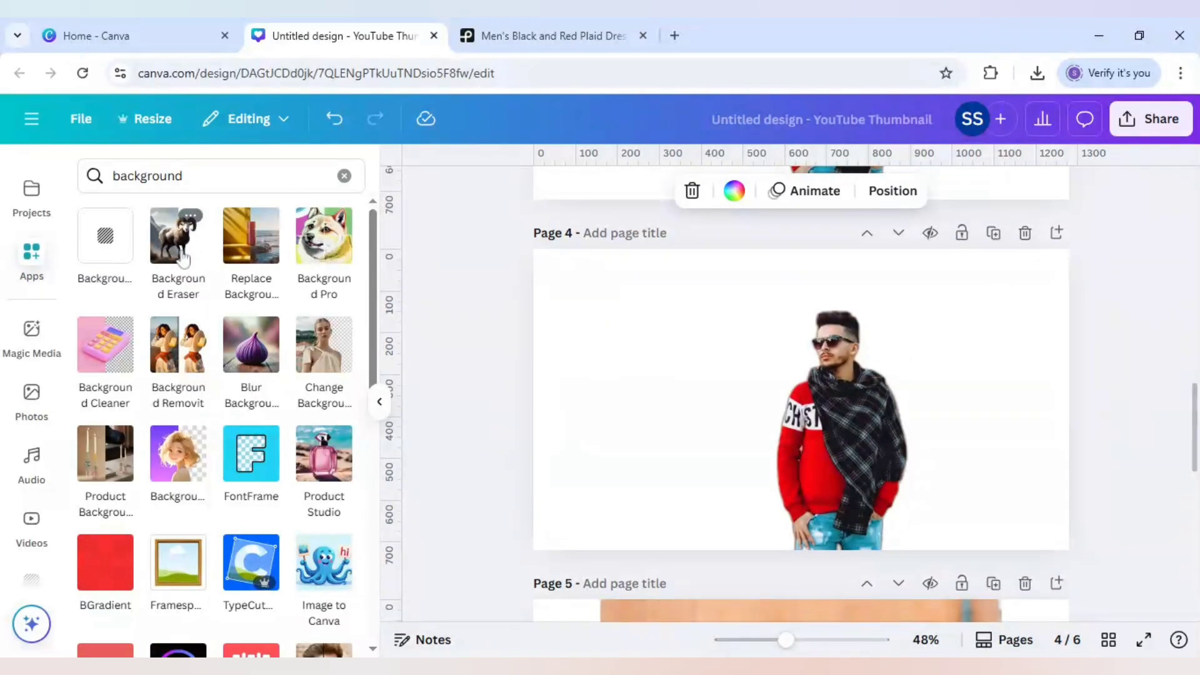
mouse_move(187, 354)
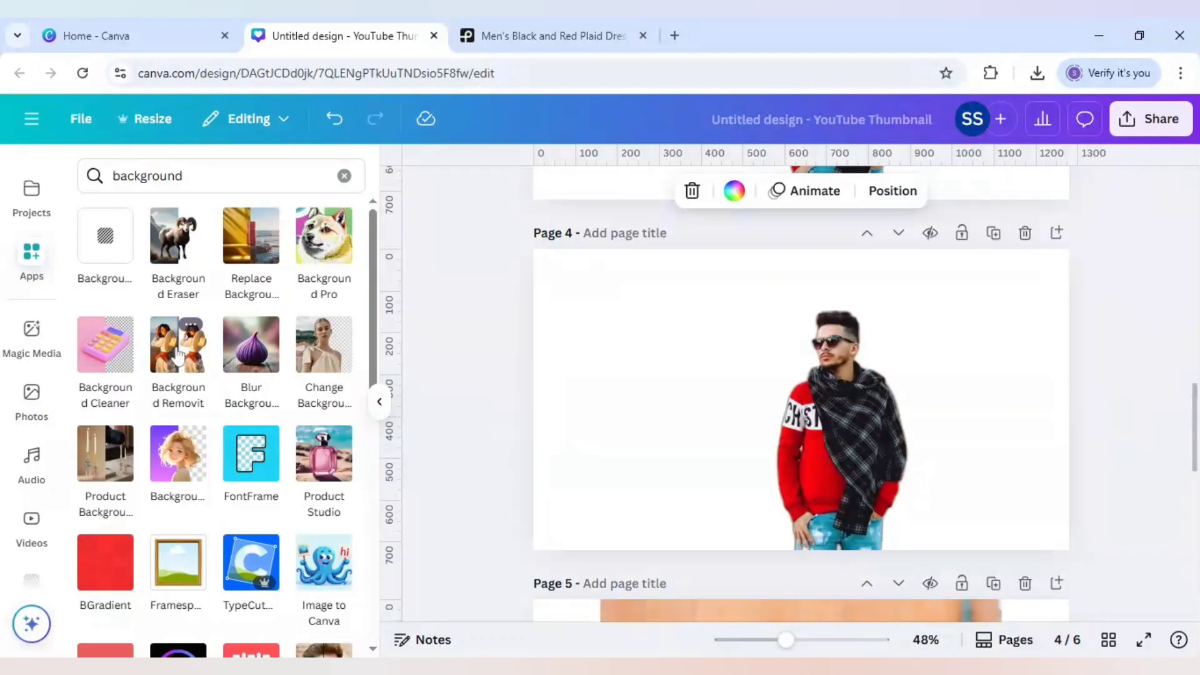
mouse_move(153, 317)
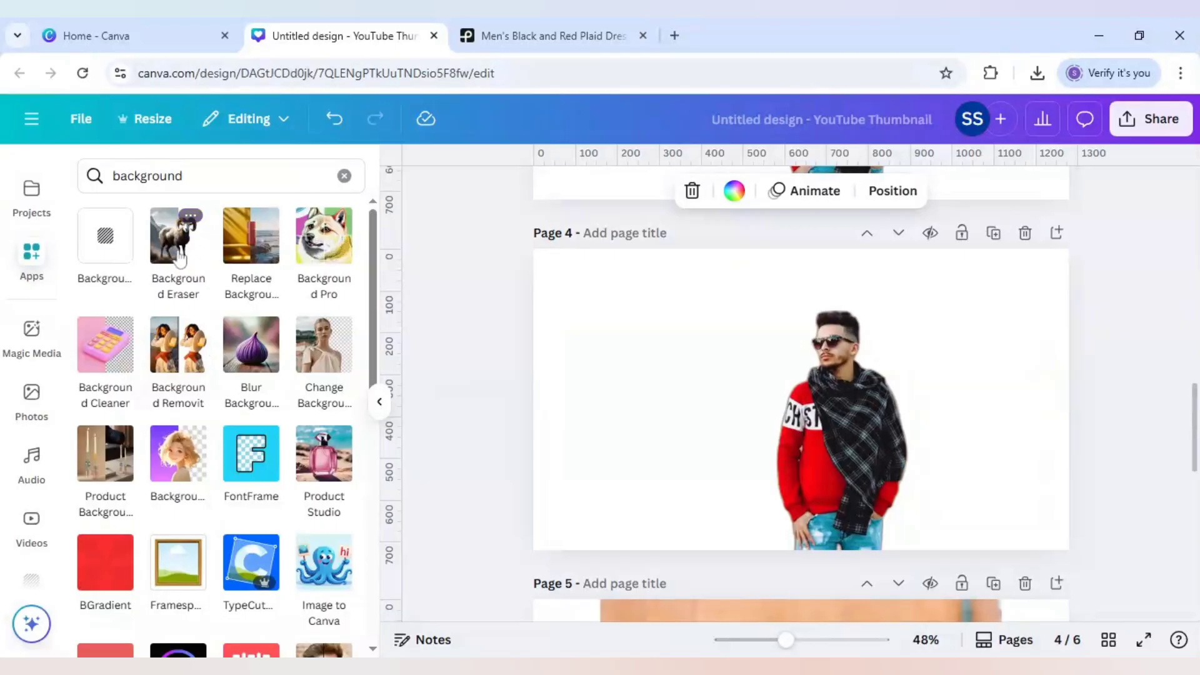
mouse_move(485, 400)
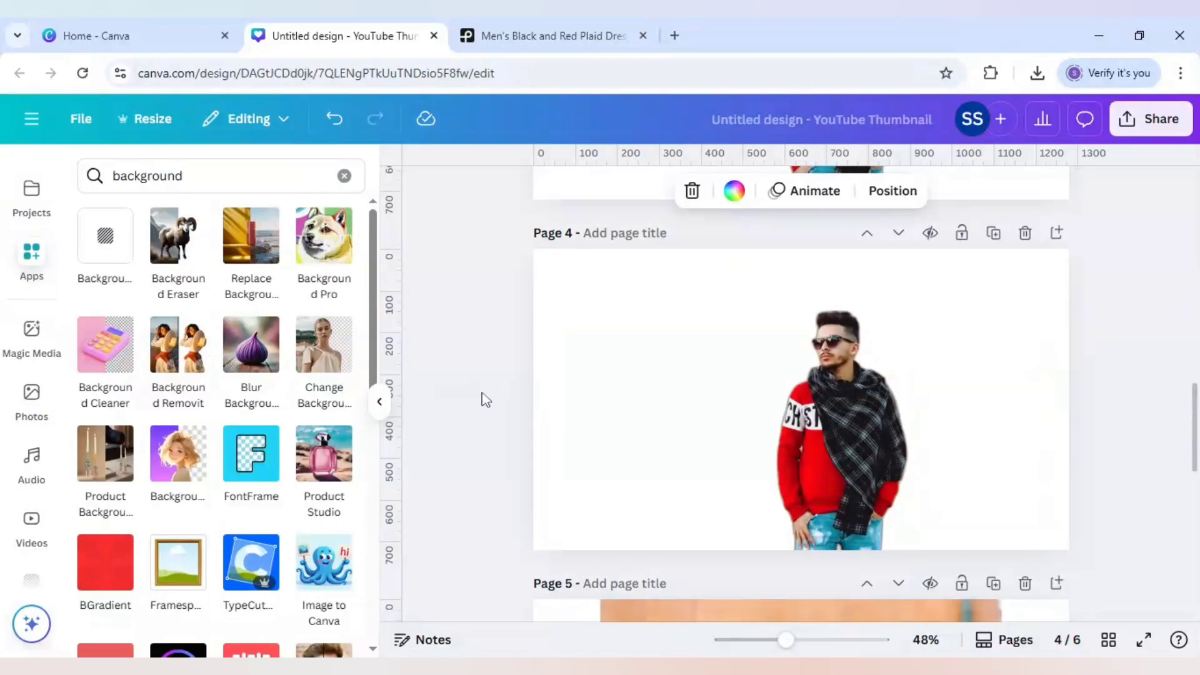
scroll(down, 3)
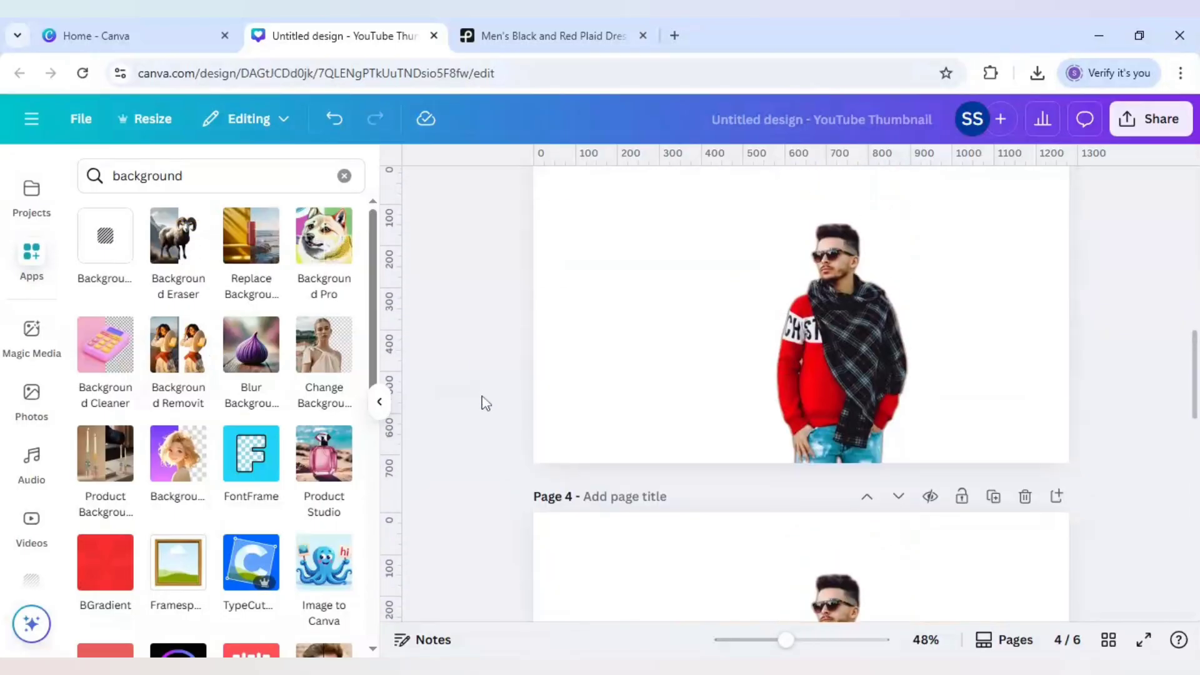
scroll(up, 3)
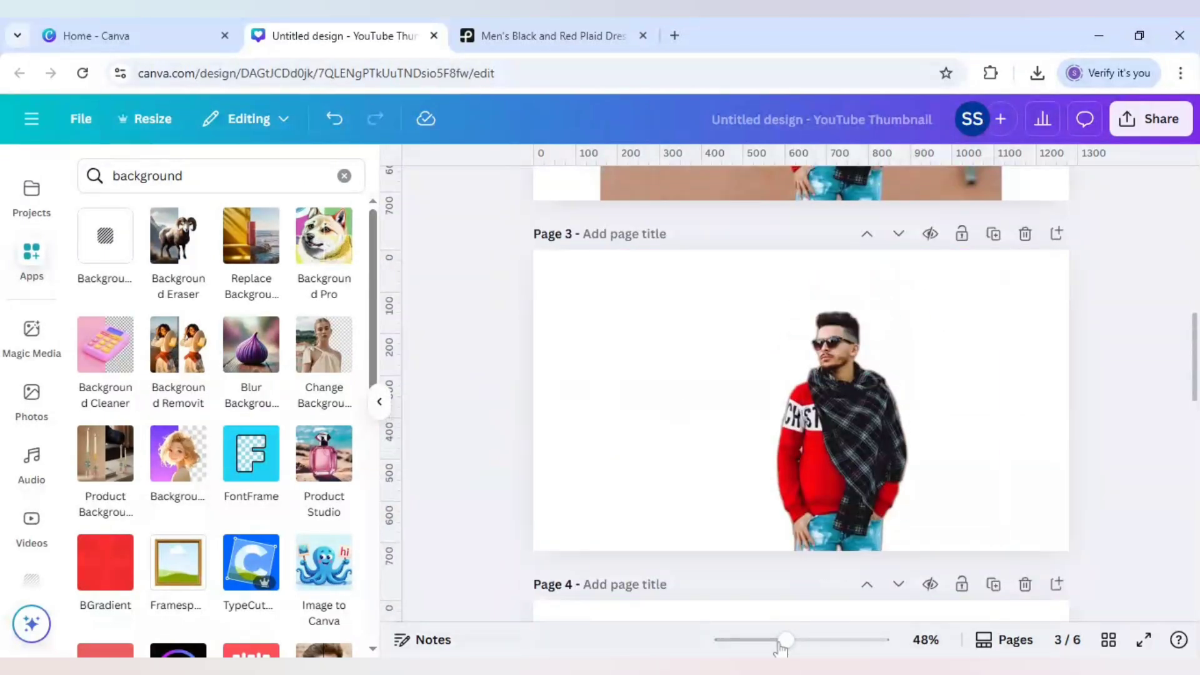
Zoom to about 175% on the man's head and scarf to compare cut-out edges between pages 1 and 2
drag(789, 640, 817, 640)
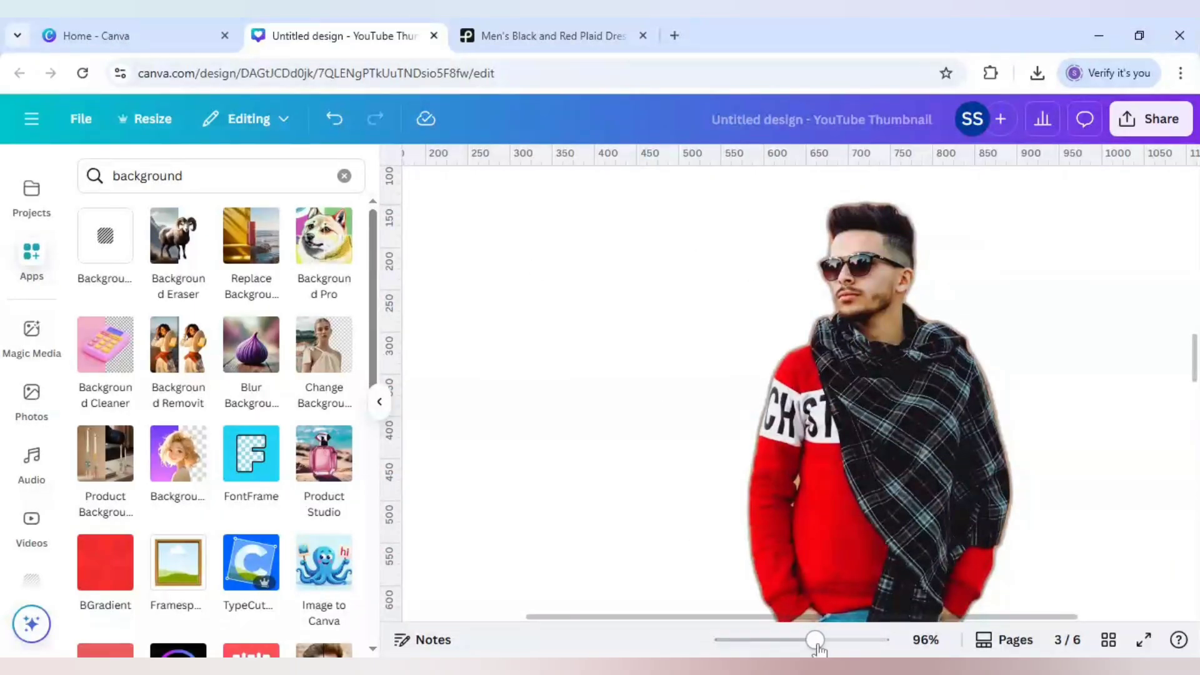
drag(816, 638, 779, 639)
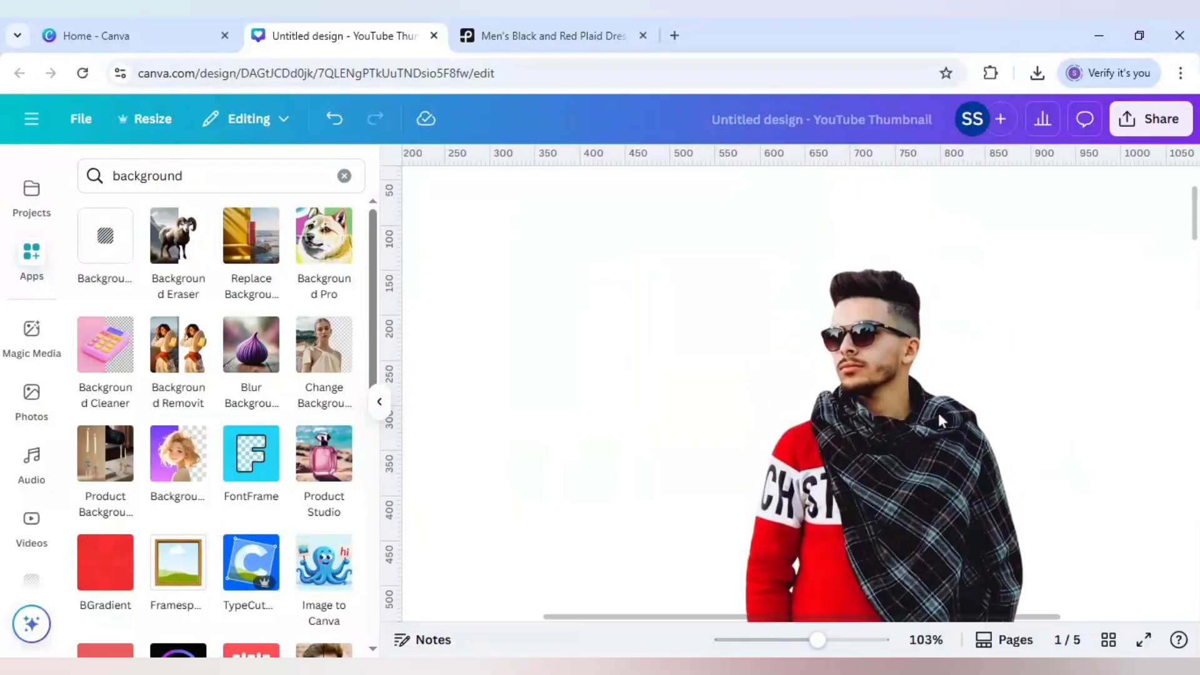
mouse_move(810, 605)
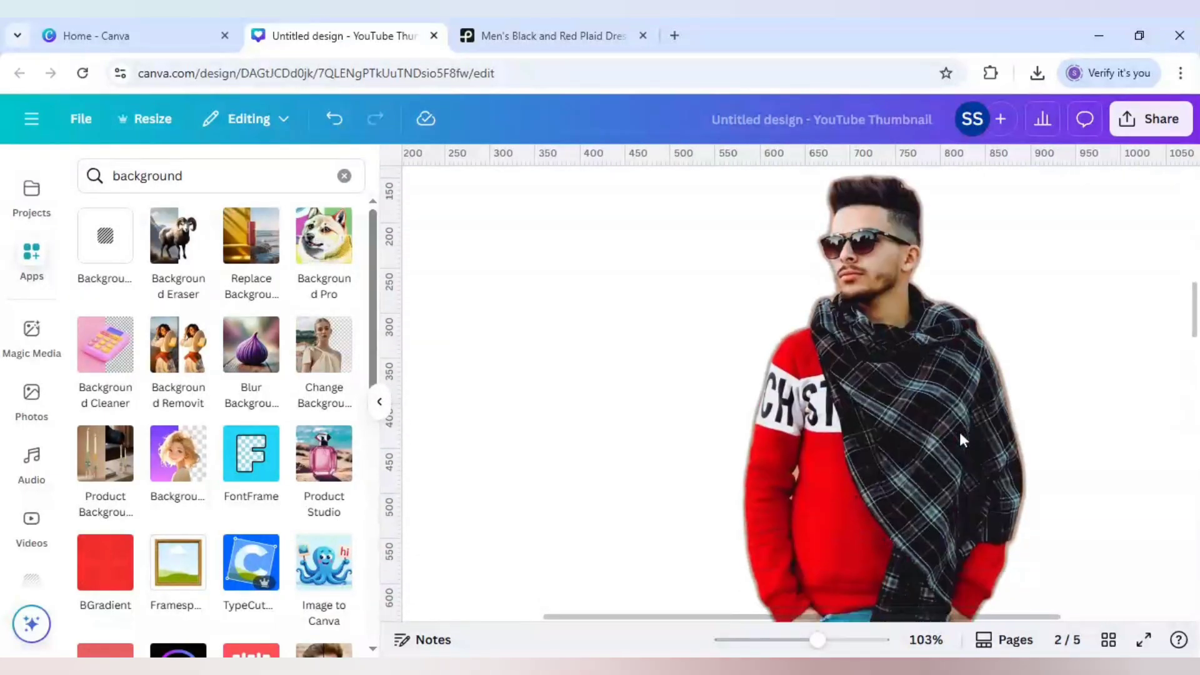
scroll(down, 3)
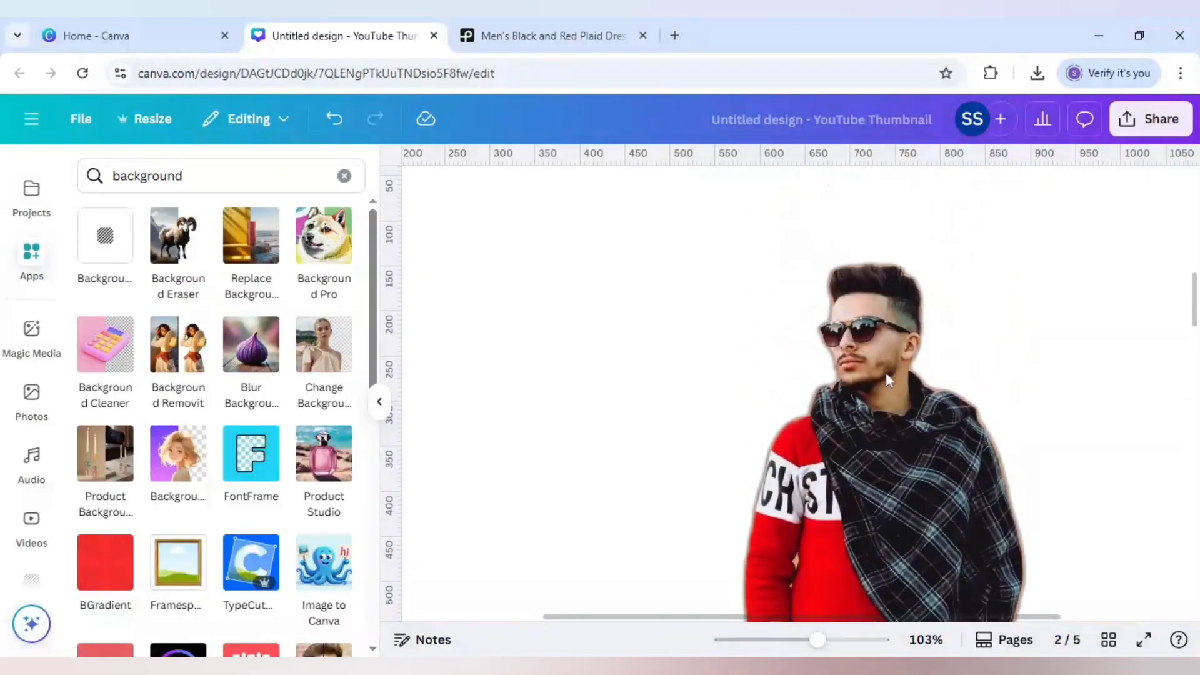
drag(818, 639, 824, 639)
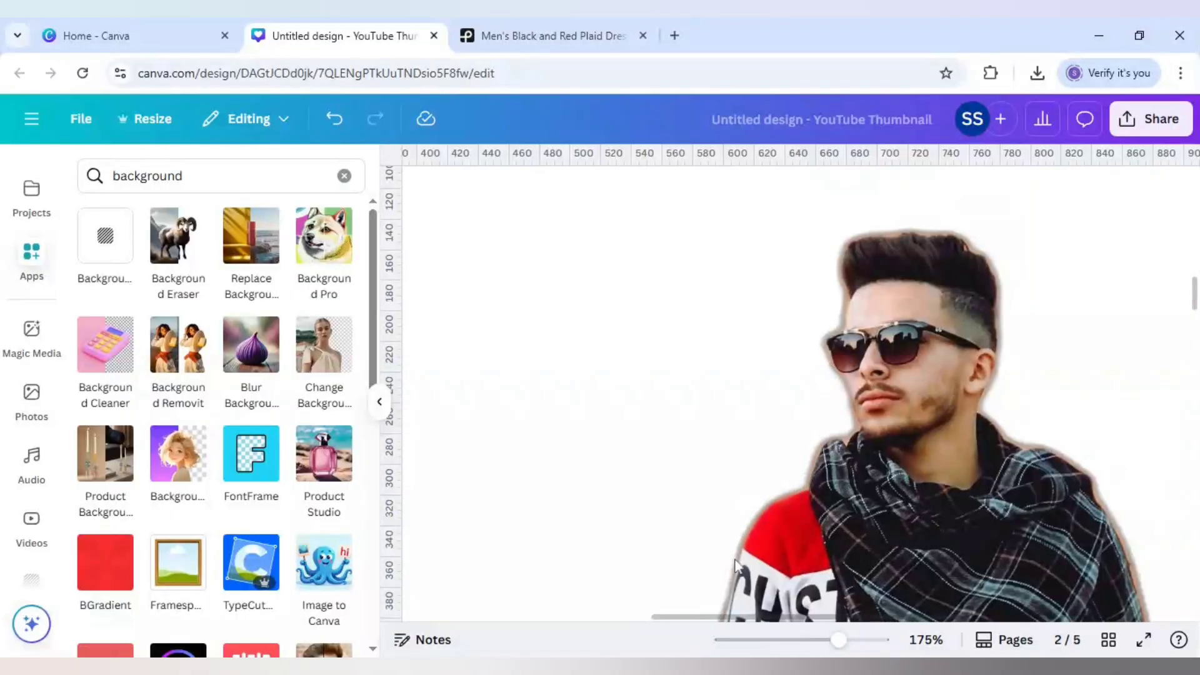
mouse_move(793, 398)
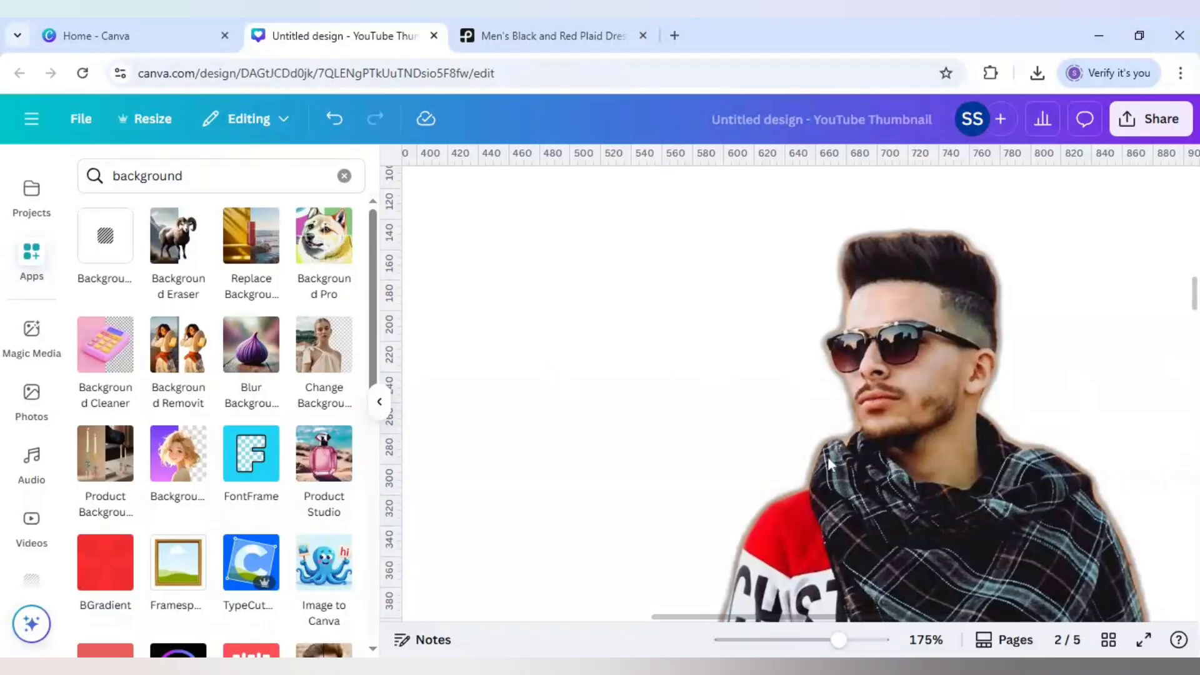
mouse_move(804, 347)
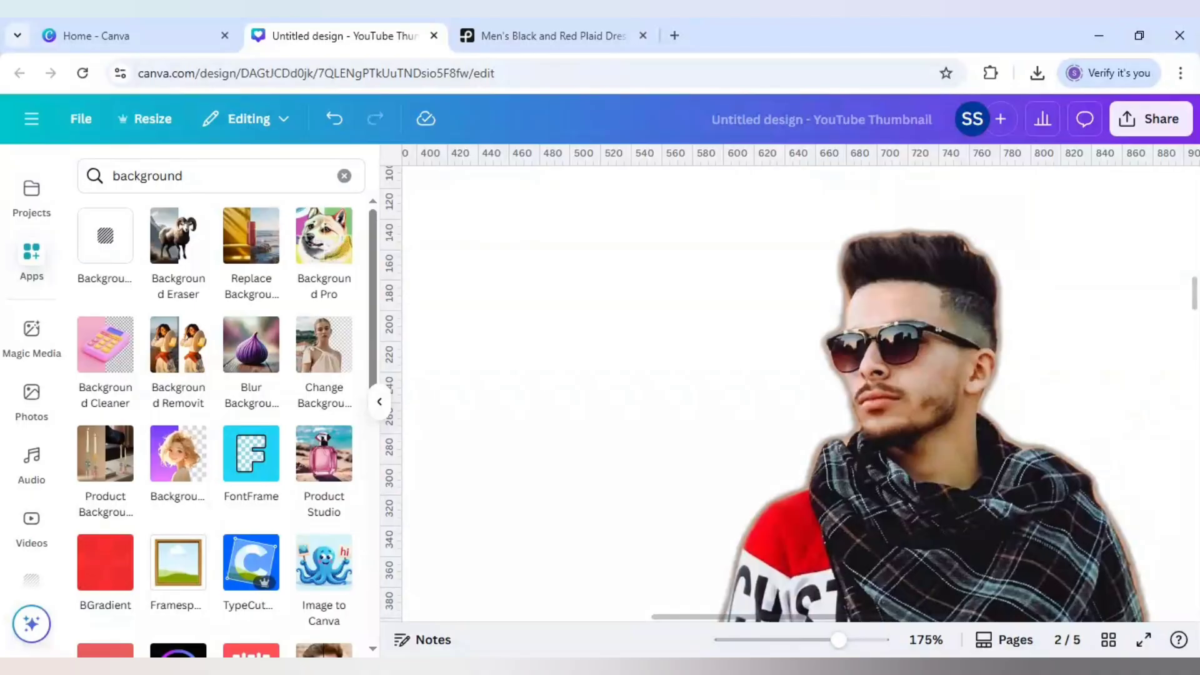
scroll(down, 3)
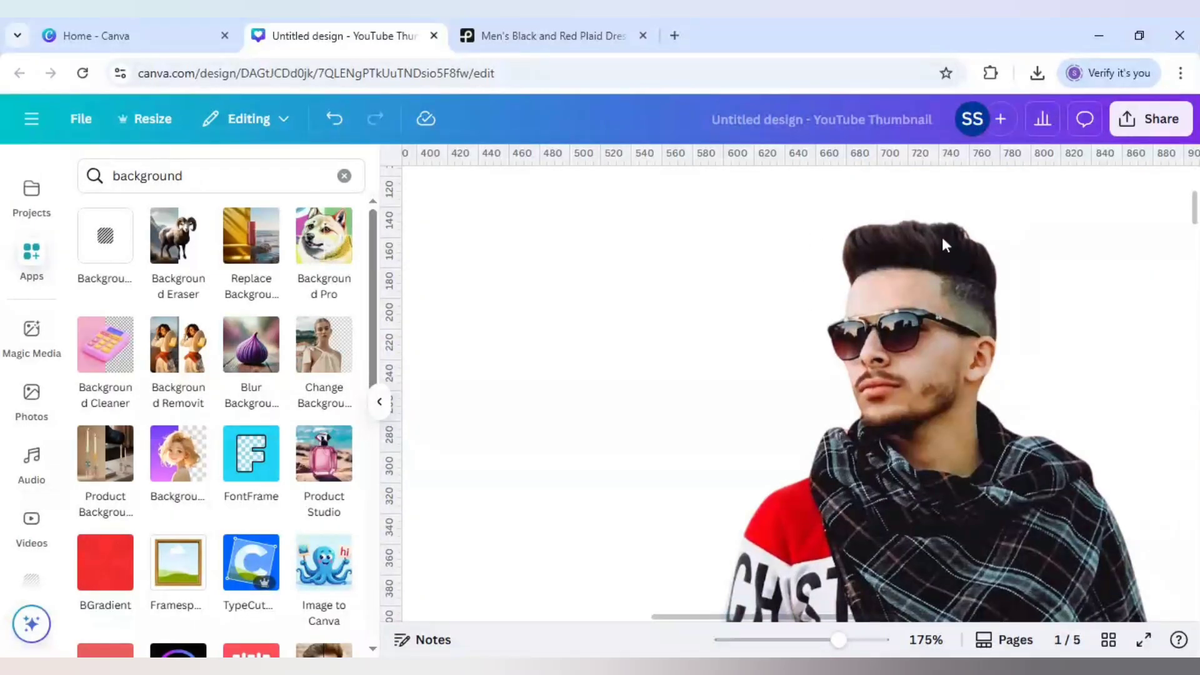
mouse_move(1025, 327)
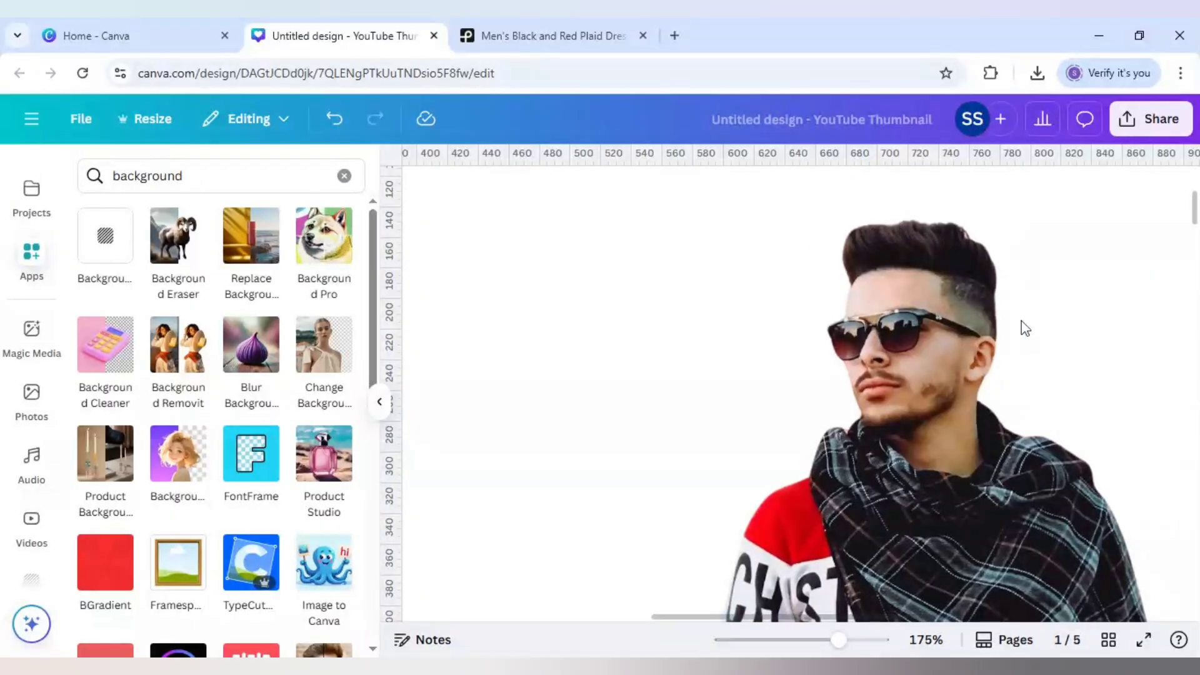
mouse_move(1062, 386)
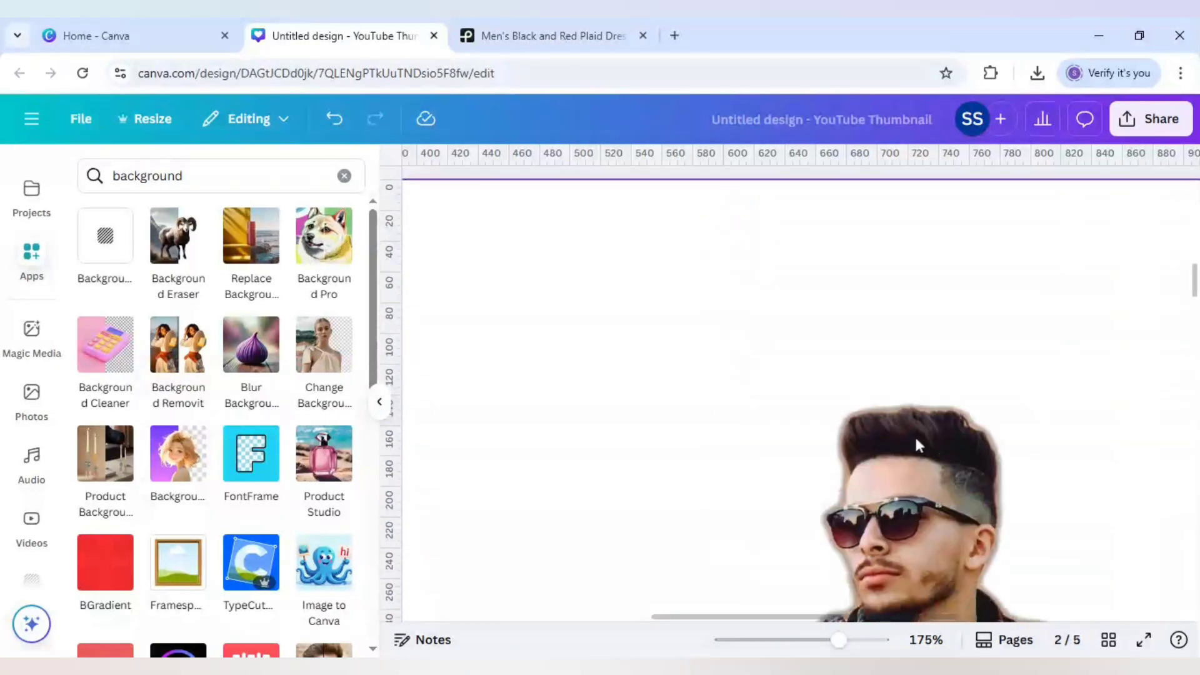
mouse_move(1008, 516)
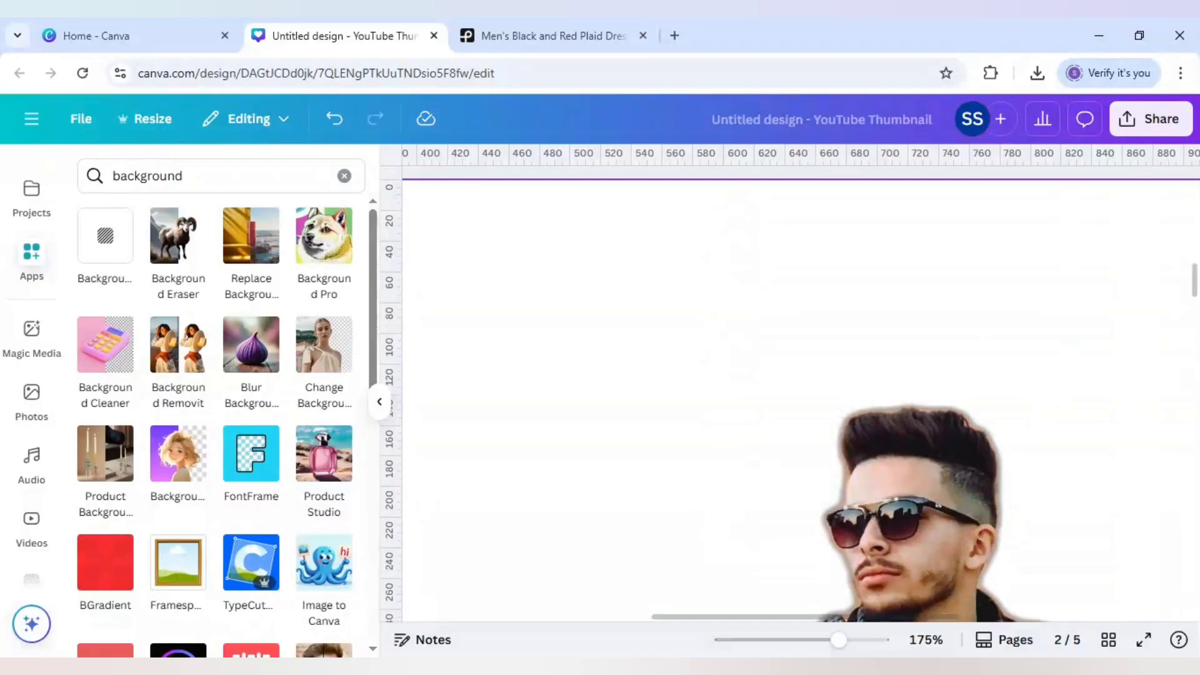
scroll(down, 3)
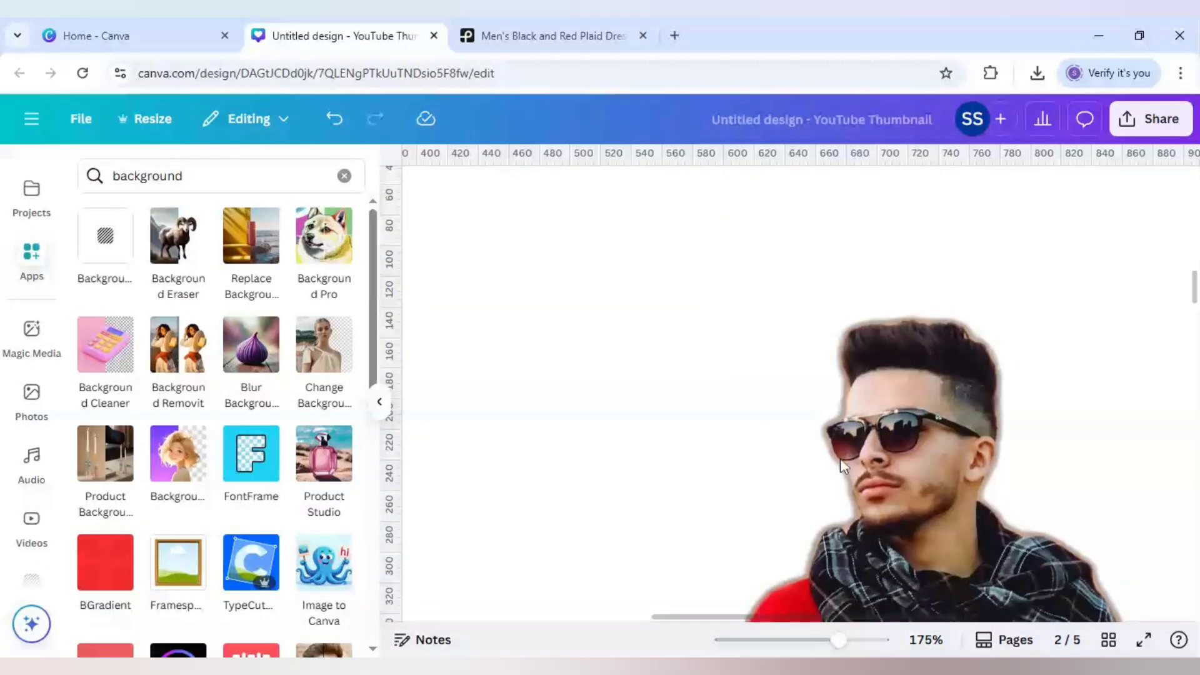
mouse_move(848, 548)
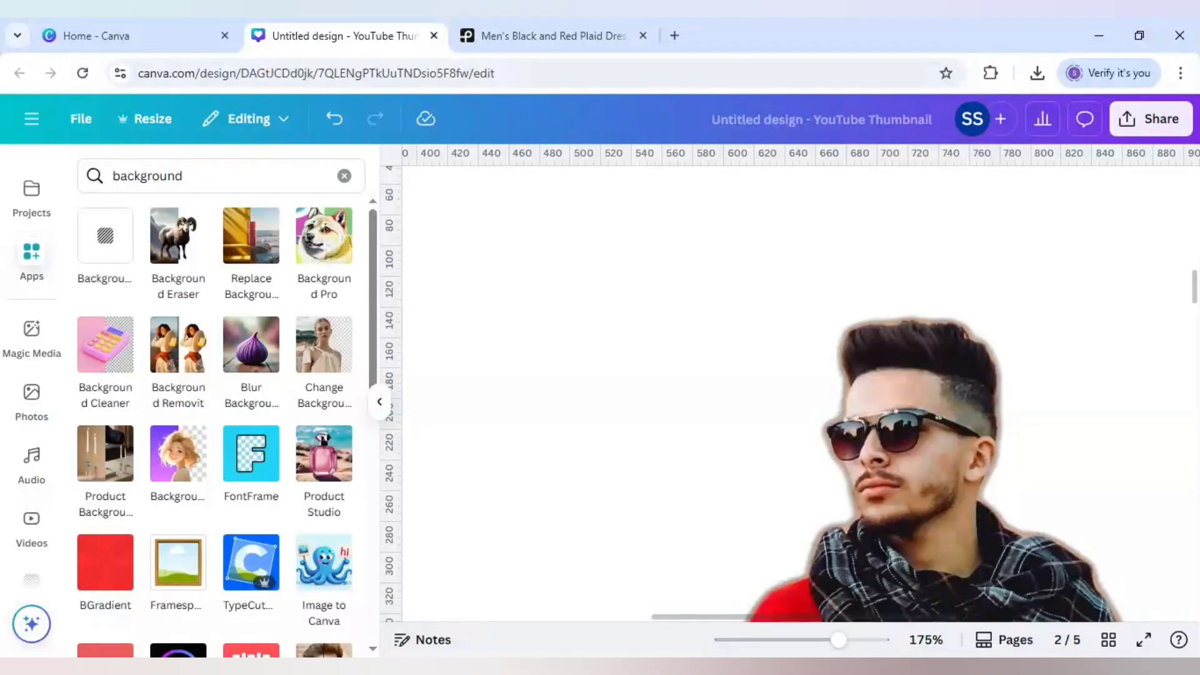
mouse_move(937, 352)
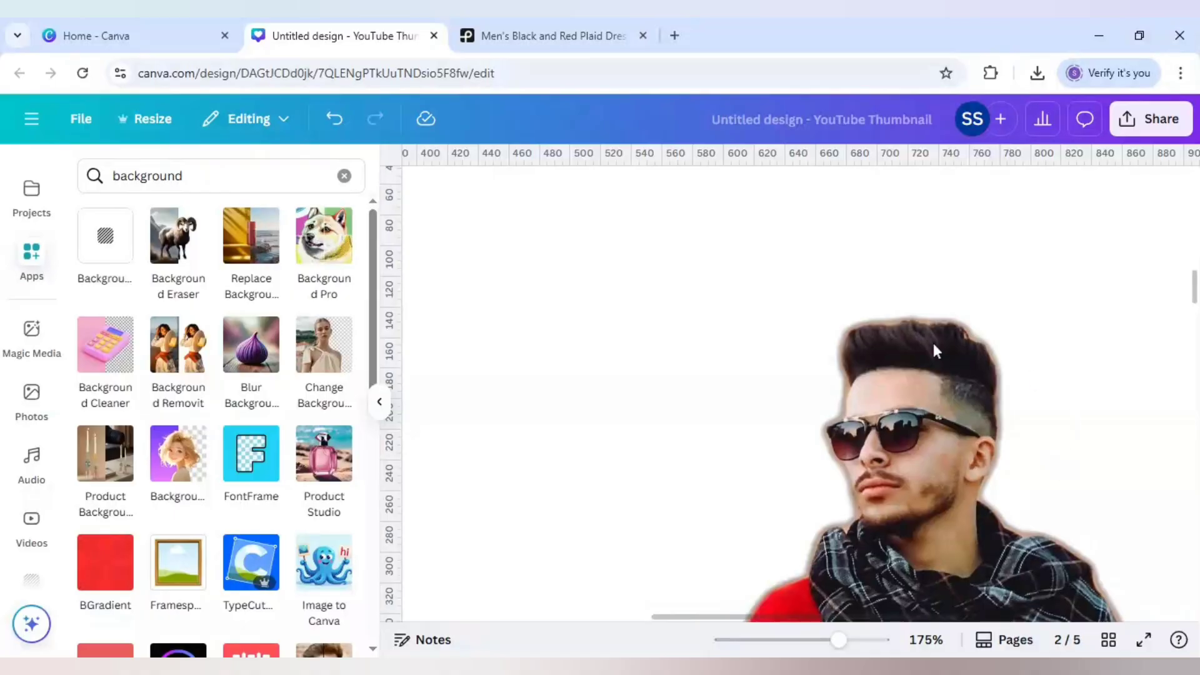
mouse_move(642, 437)
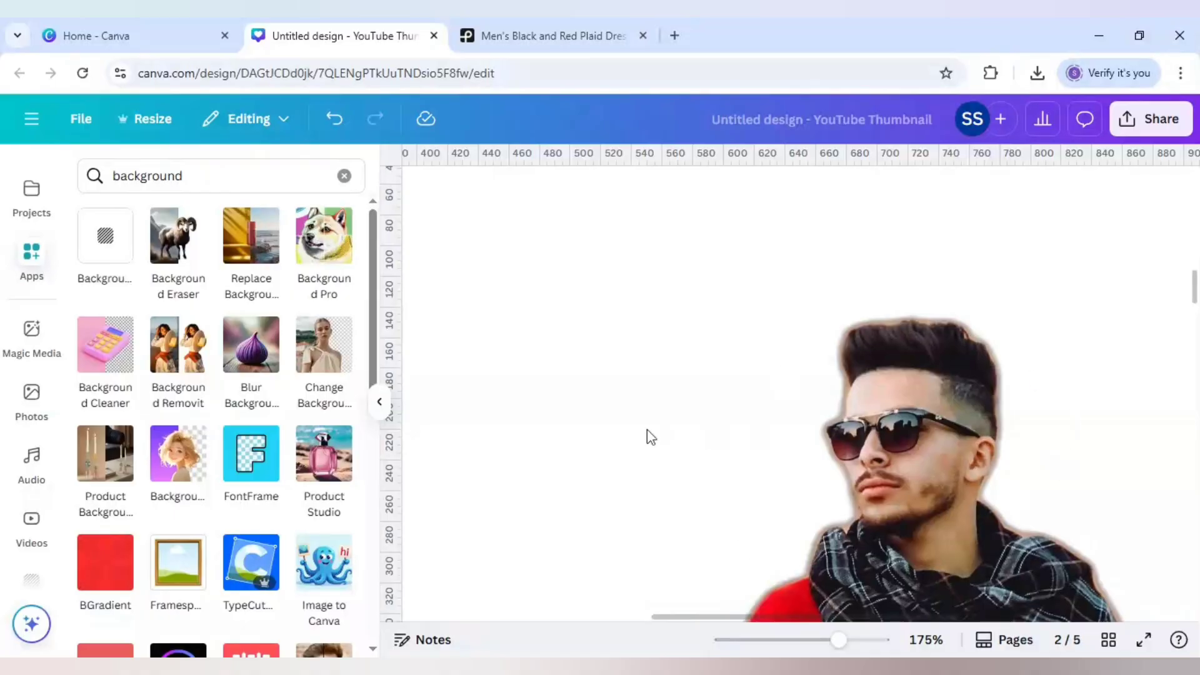